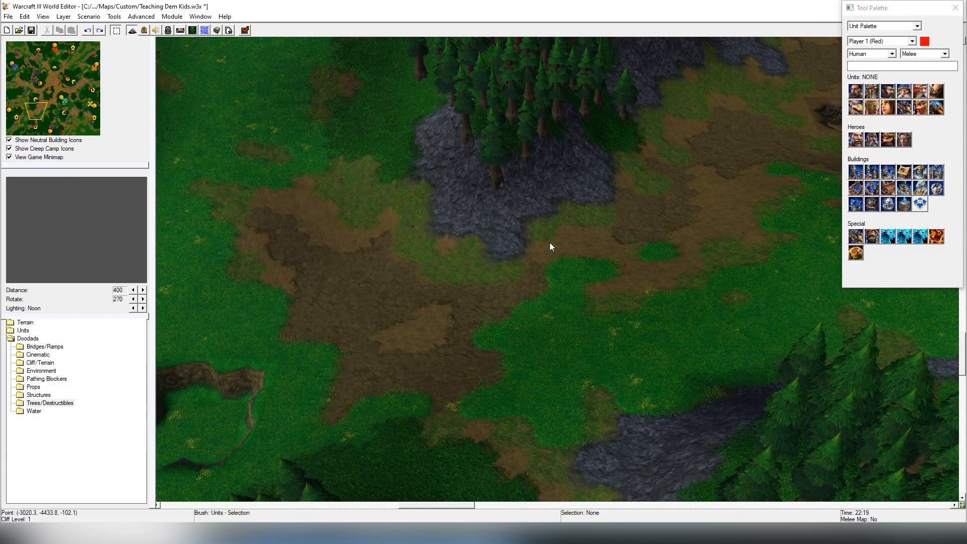
- Switch the Unit Palette filter from Melee to Custom units to find Waygate Test
{"action": "scroll", "scroll_direction": "down", "scroll_amount": 3}
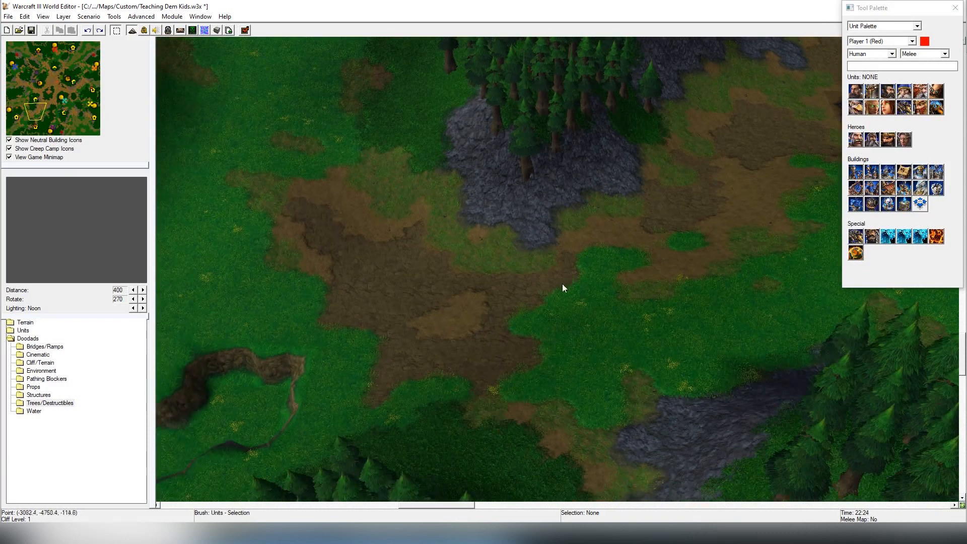
{"action": "left_click", "coordinate": [943, 54]}
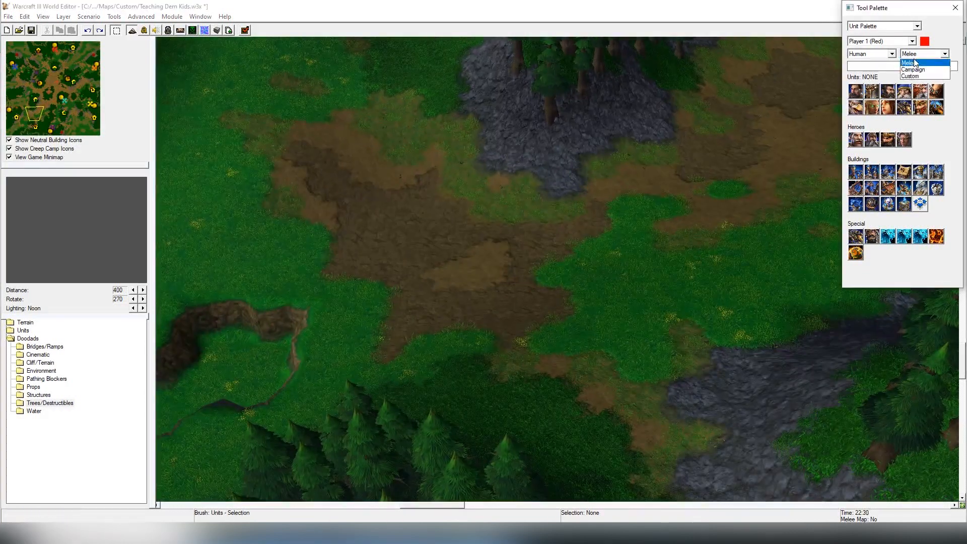
{"action": "left_click", "coordinate": [914, 76]}
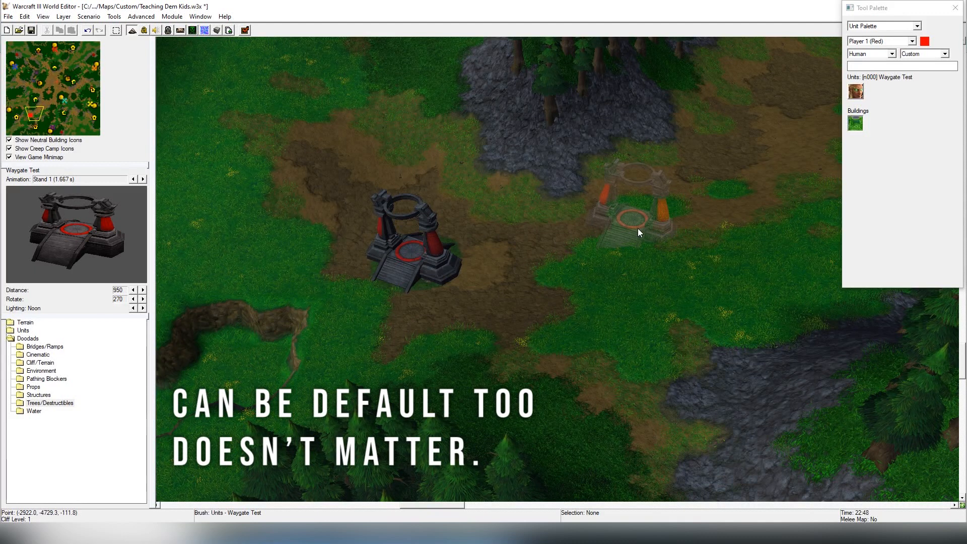
{"action": "mouse_move", "coordinate": [706, 220]}
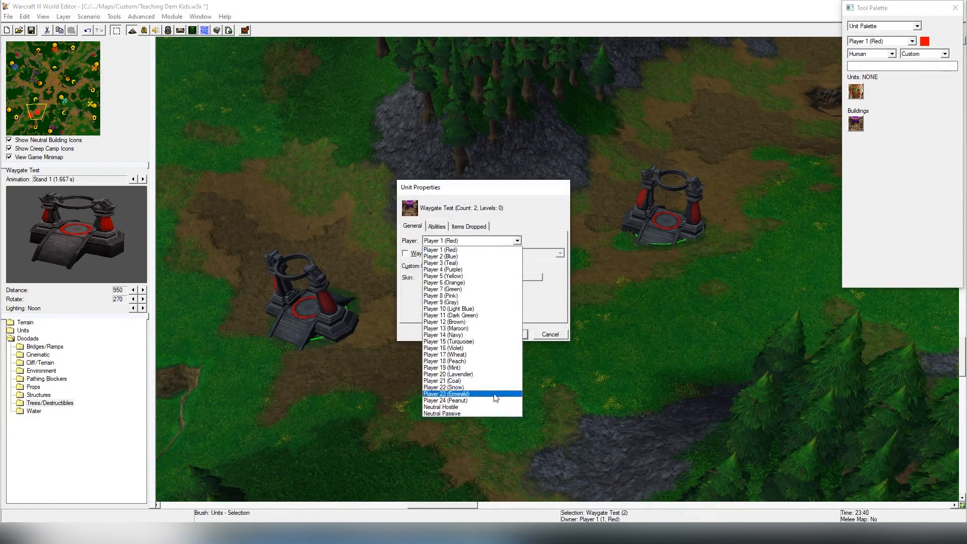
- Set both waygates' owner to Neutral Passive, then deselect them
{"action": "left_click", "coordinate": [549, 334]}
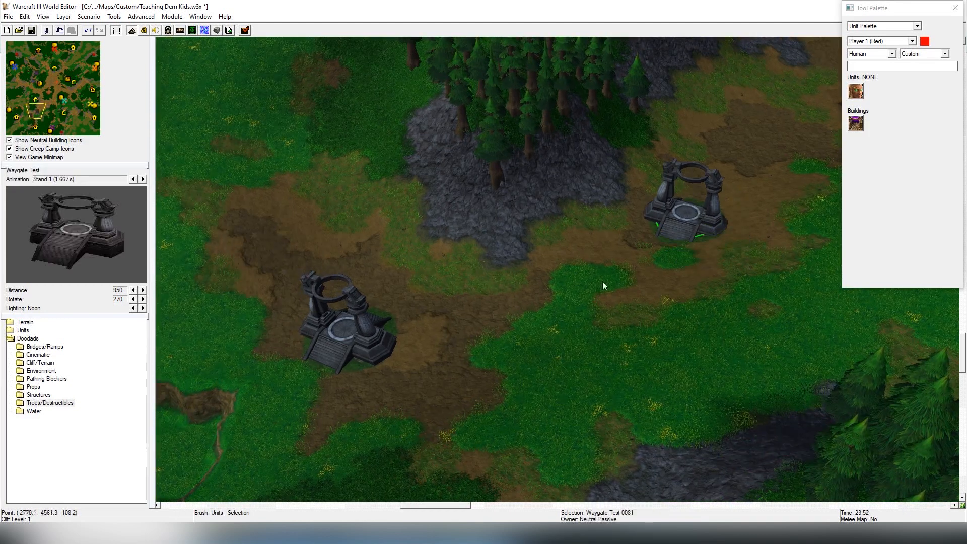
{"action": "left_click", "coordinate": [484, 333]}
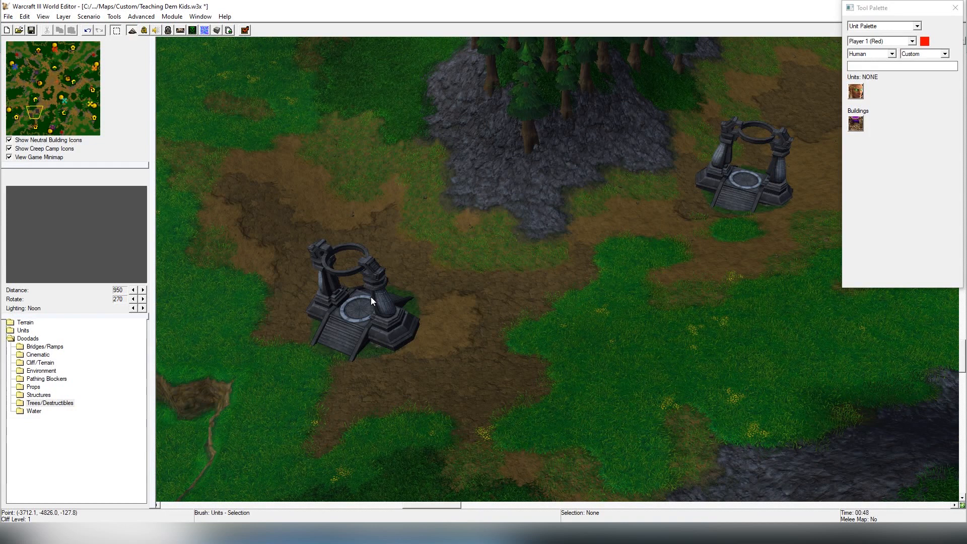
{"action": "left_click", "coordinate": [361, 306]}
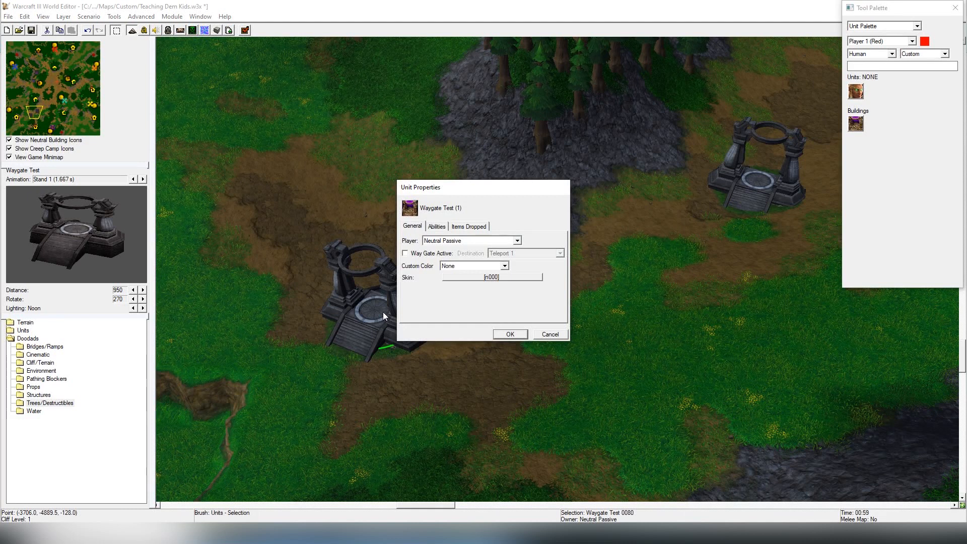
{"action": "mouse_move", "coordinate": [447, 258]}
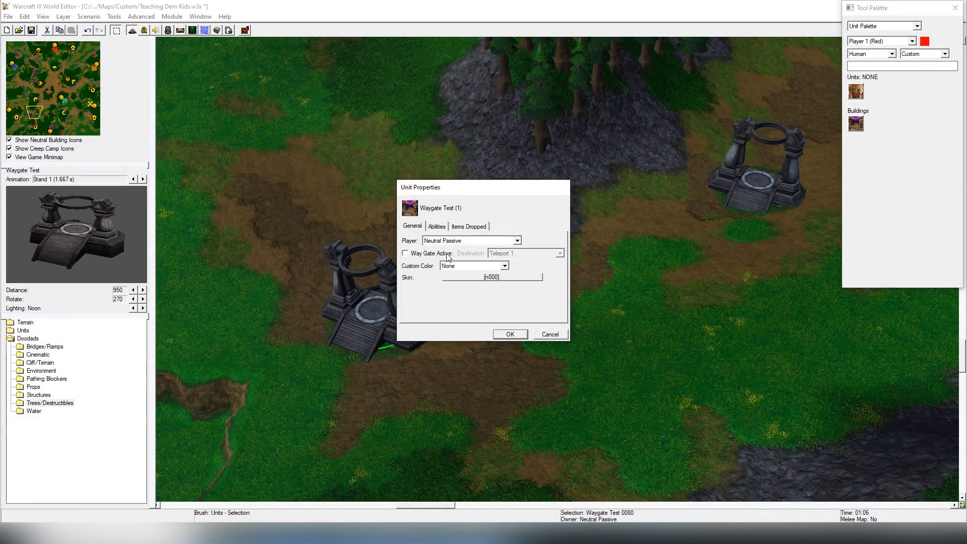
{"action": "left_click", "coordinate": [555, 253]}
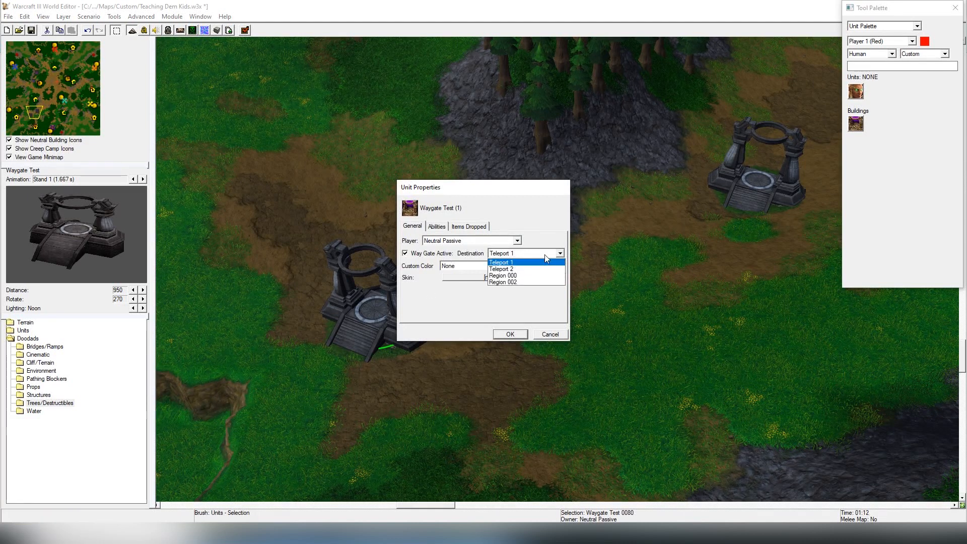
{"action": "left_click", "coordinate": [500, 261]}
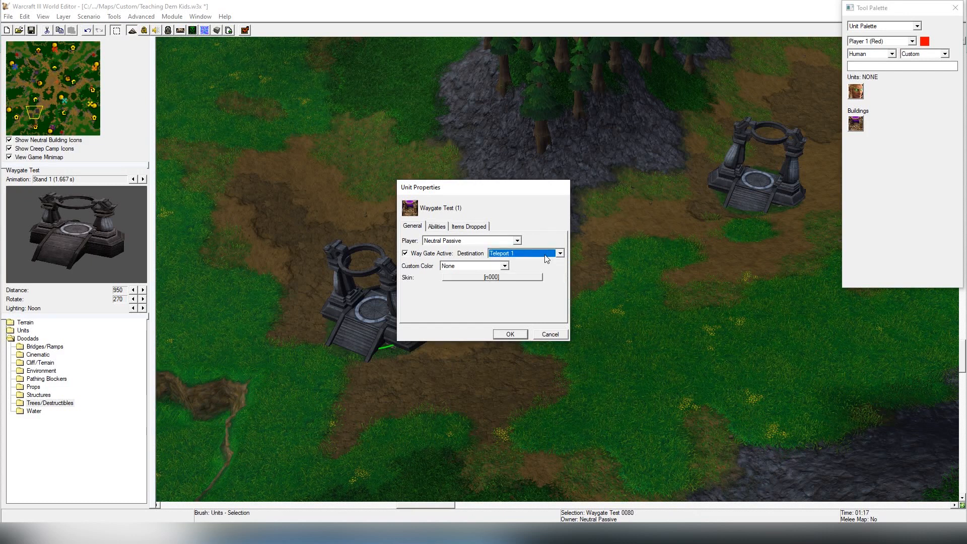
{"action": "left_click", "coordinate": [509, 333]}
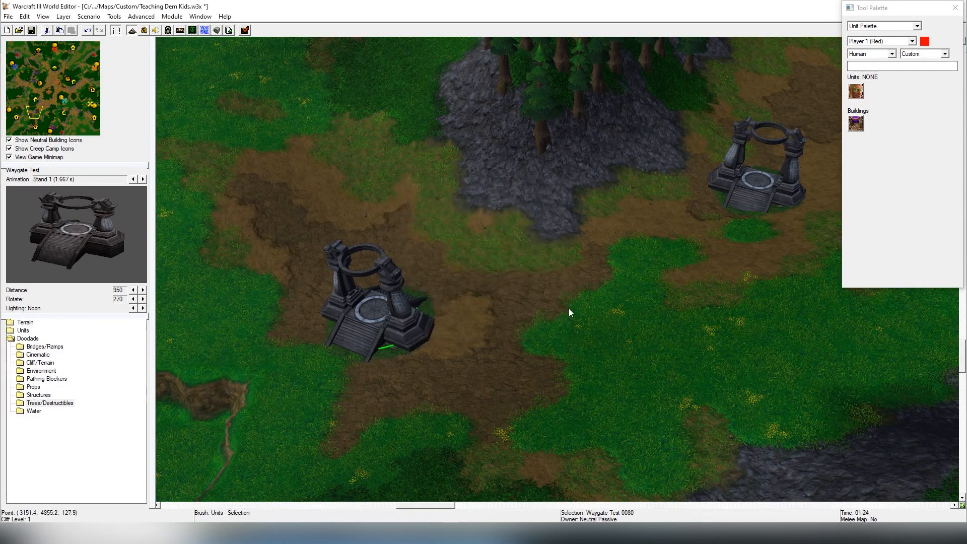
{"action": "left_click", "coordinate": [882, 26]}
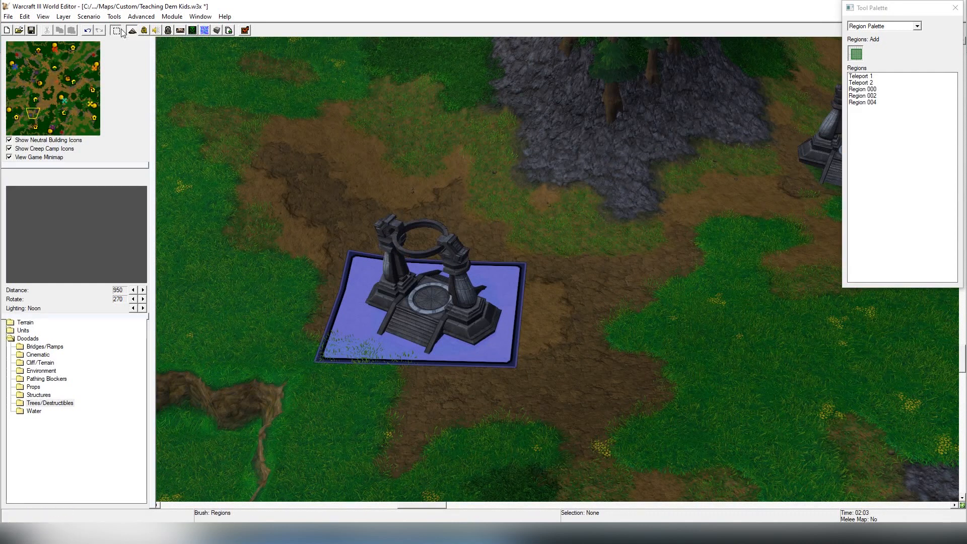
- Rename Region 004 to TP1 and change its colour to Green
{"action": "double_click", "coordinate": [863, 102]}
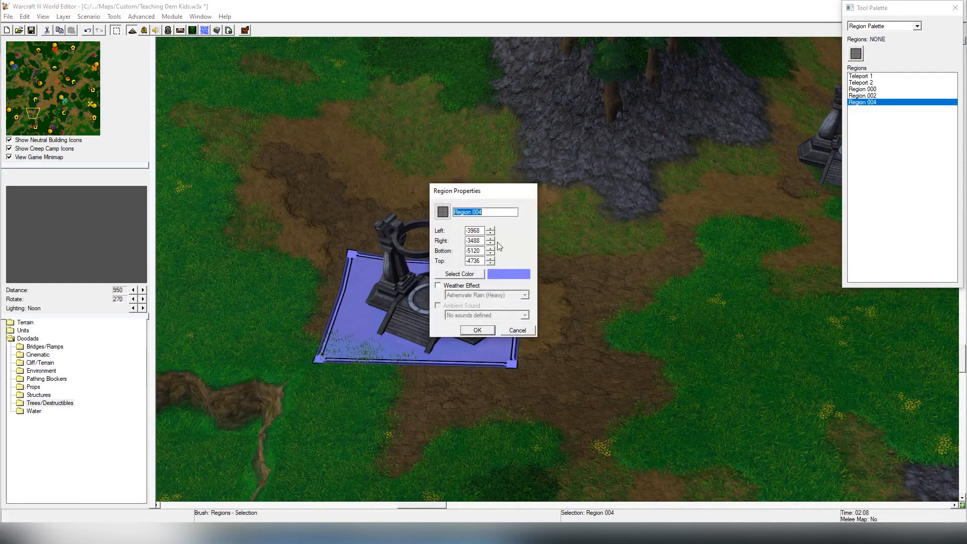
{"action": "type", "text": "TP"}
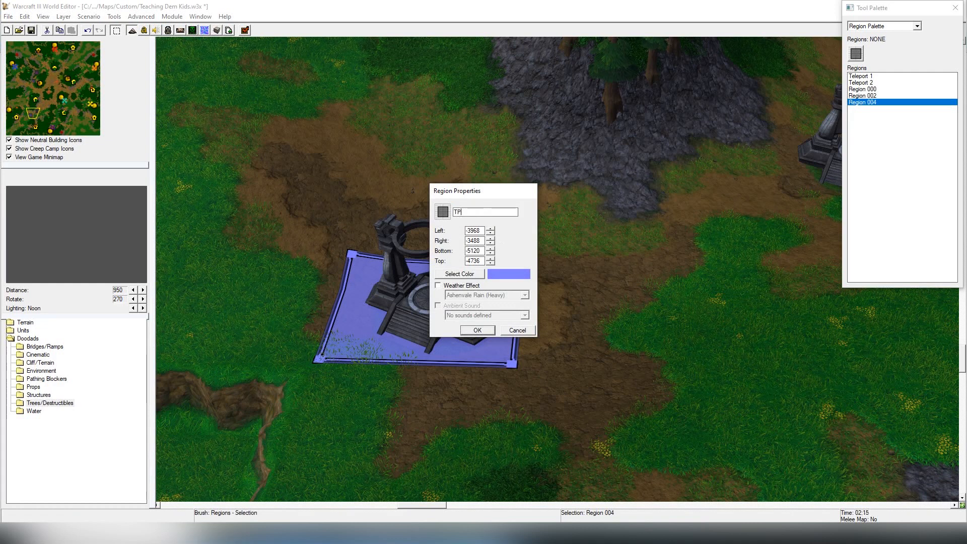
{"action": "type", "text": "1"}
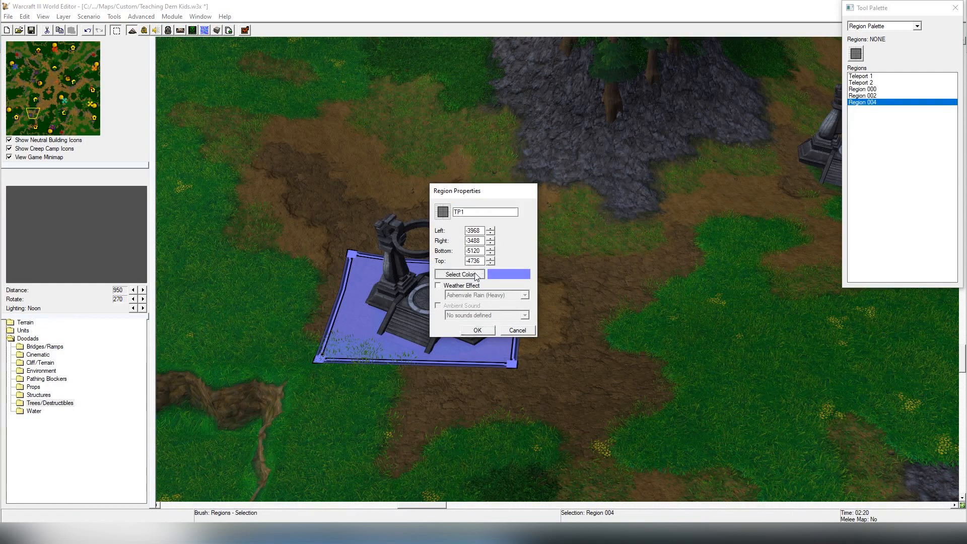
{"action": "left_click", "coordinate": [459, 274]}
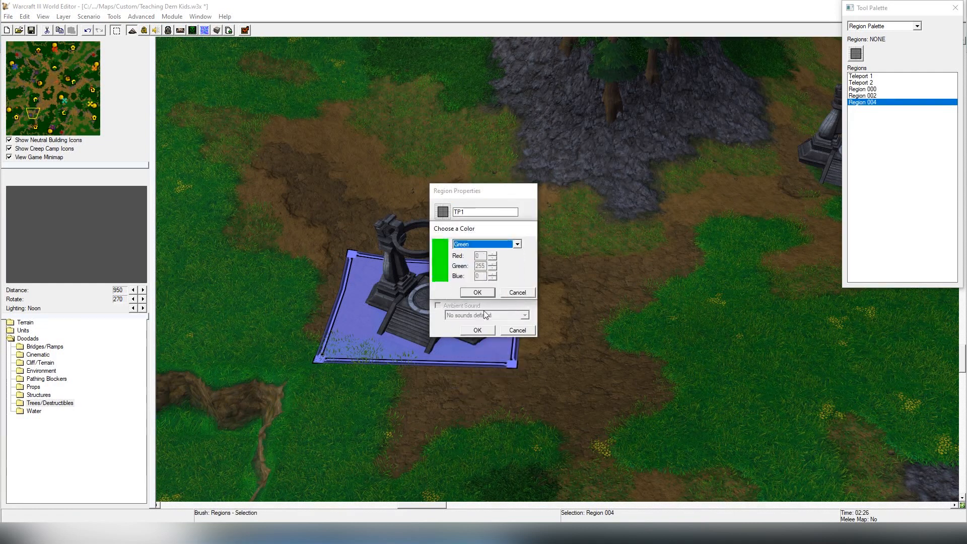
{"action": "left_click", "coordinate": [477, 293]}
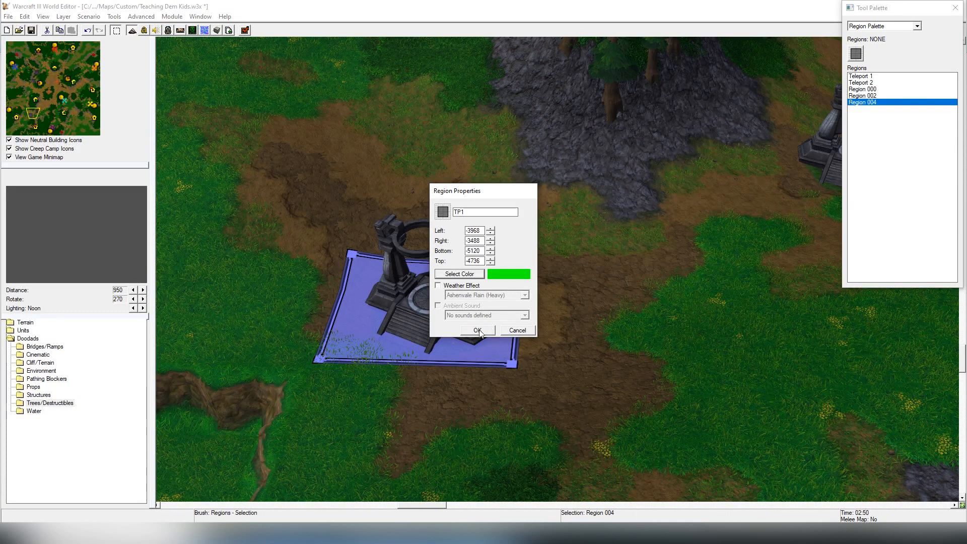
{"action": "left_click", "coordinate": [477, 330]}
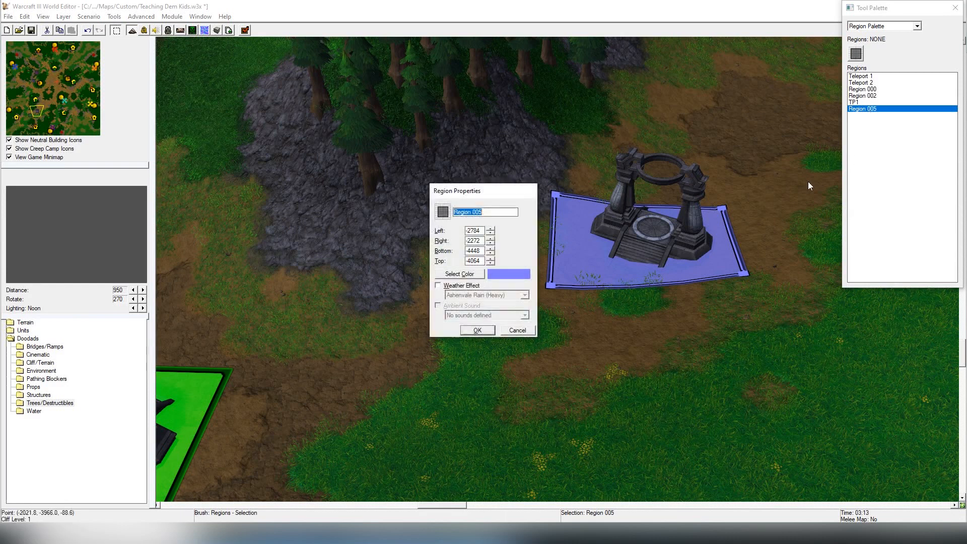
- Give Region 005 the colour Green and confirm its new name T2
{"action": "left_click", "coordinate": [458, 273]}
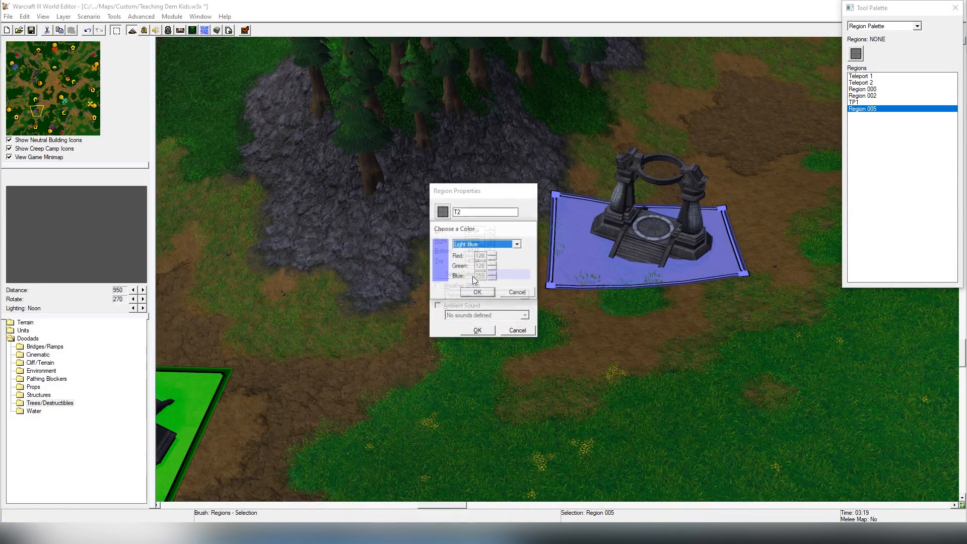
{"action": "left_click", "coordinate": [477, 292]}
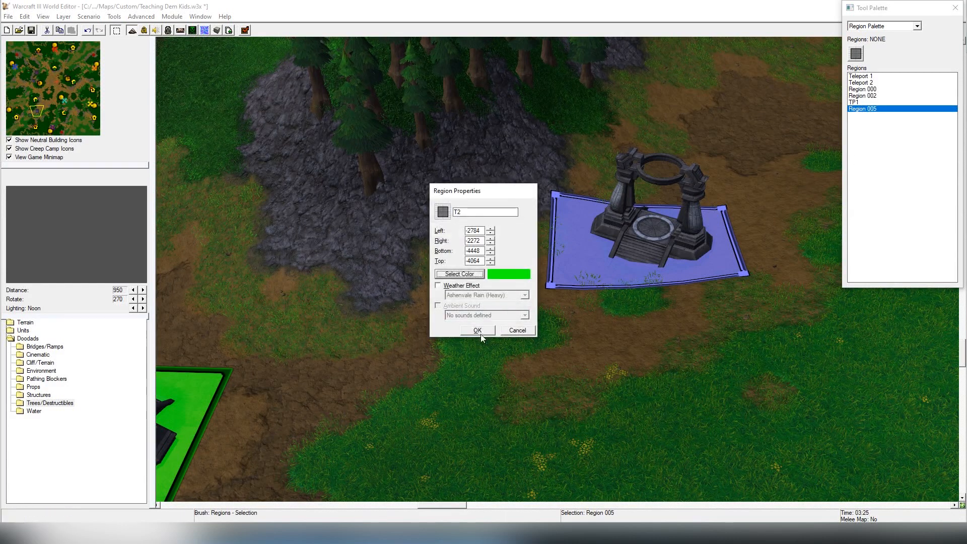
{"action": "left_click", "coordinate": [477, 330]}
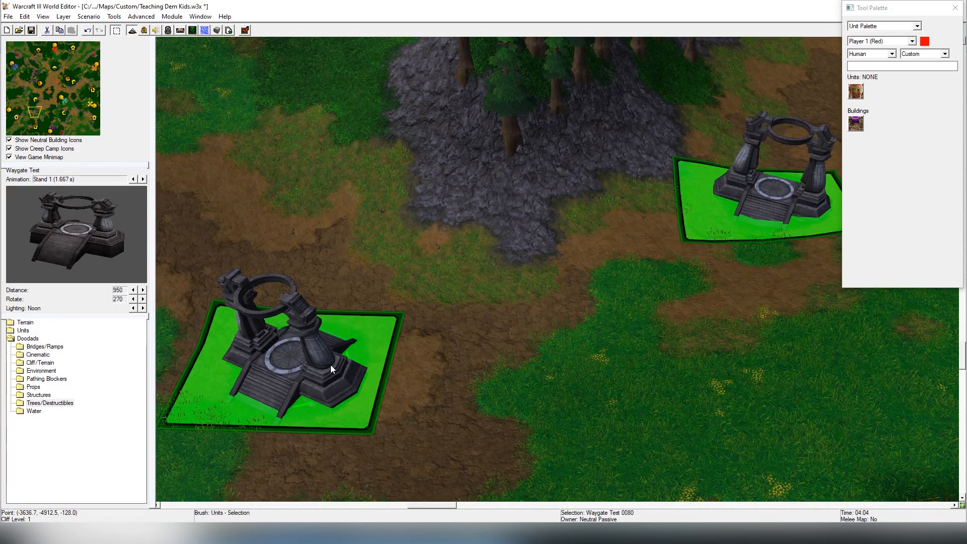
{"action": "double_click", "coordinate": [278, 370]}
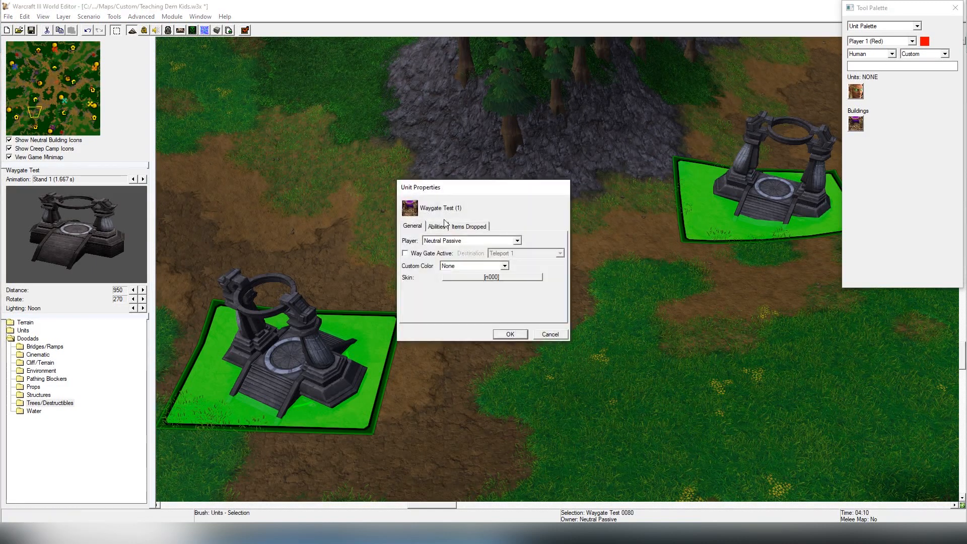
{"action": "left_click", "coordinate": [437, 226]}
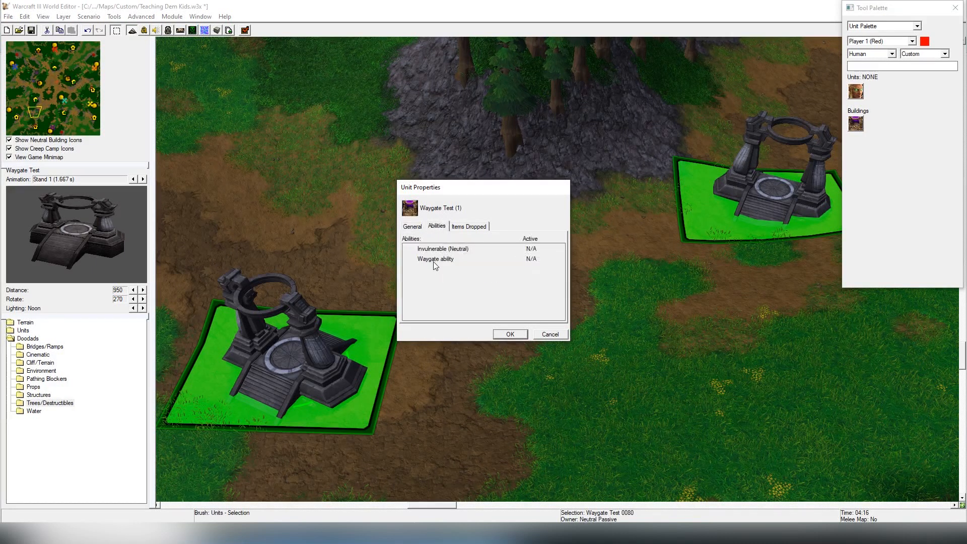
{"action": "mouse_move", "coordinate": [565, 331]}
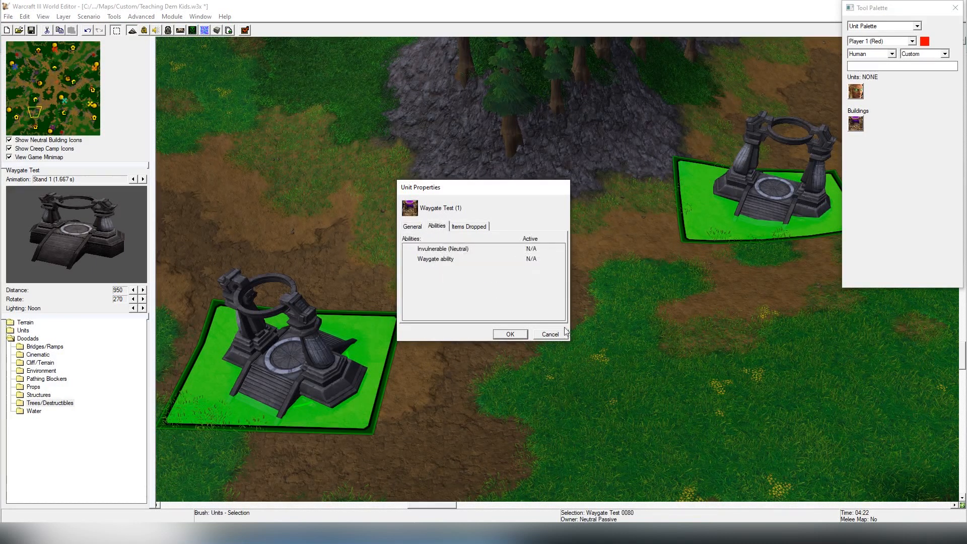
{"action": "left_click", "coordinate": [509, 333]}
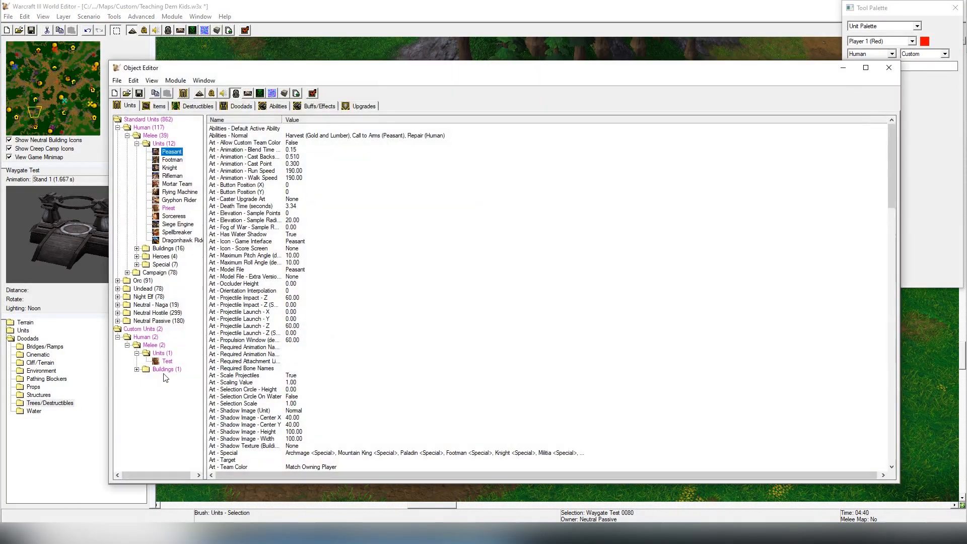
- Select Waygate Test in the Object Editor and view its Abilities - Normal list
{"action": "left_click", "coordinate": [179, 377]}
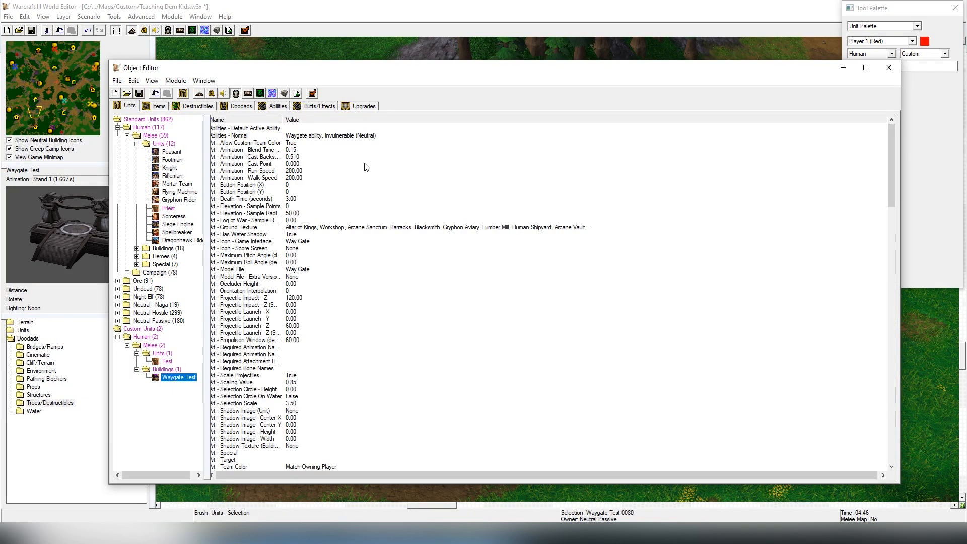
{"action": "double_click", "coordinate": [330, 135]}
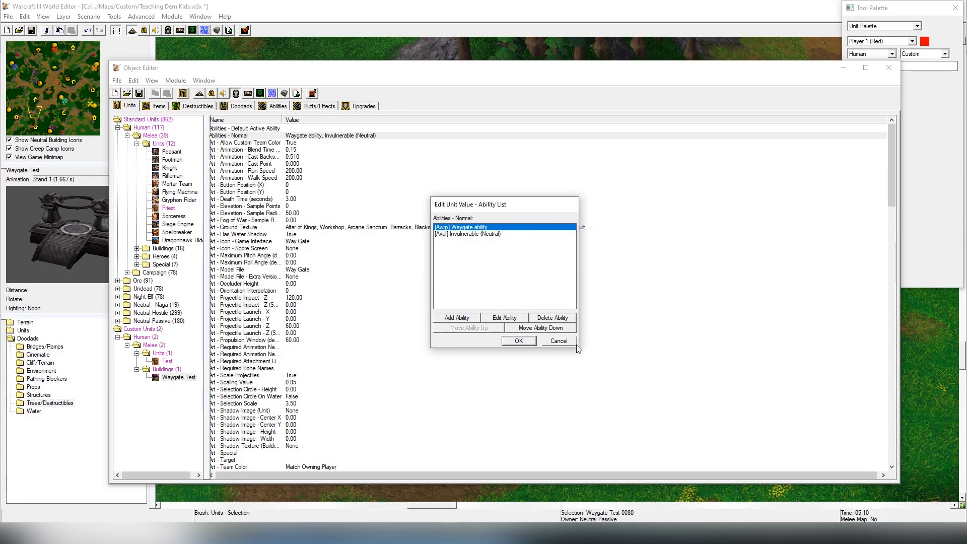
{"action": "mouse_move", "coordinate": [497, 218]}
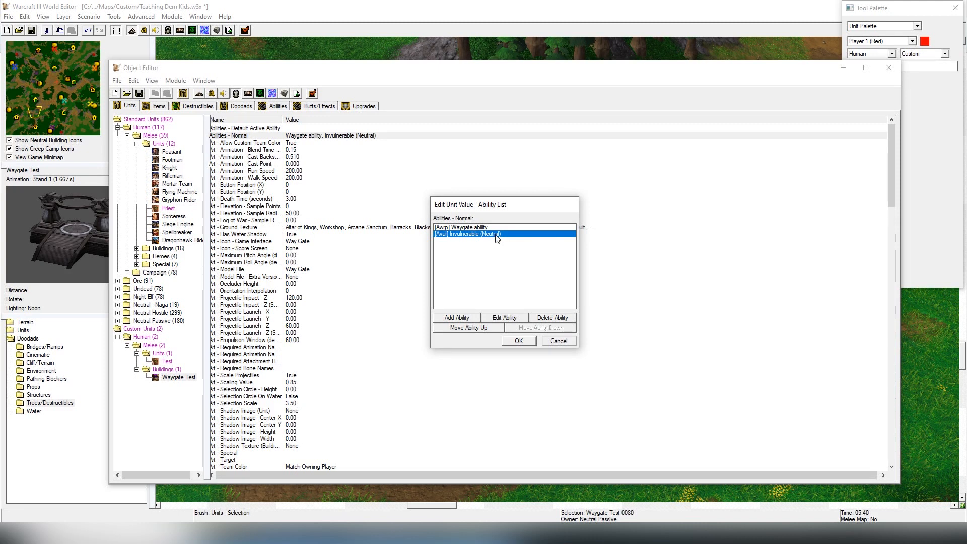
{"action": "mouse_move", "coordinate": [557, 373]}
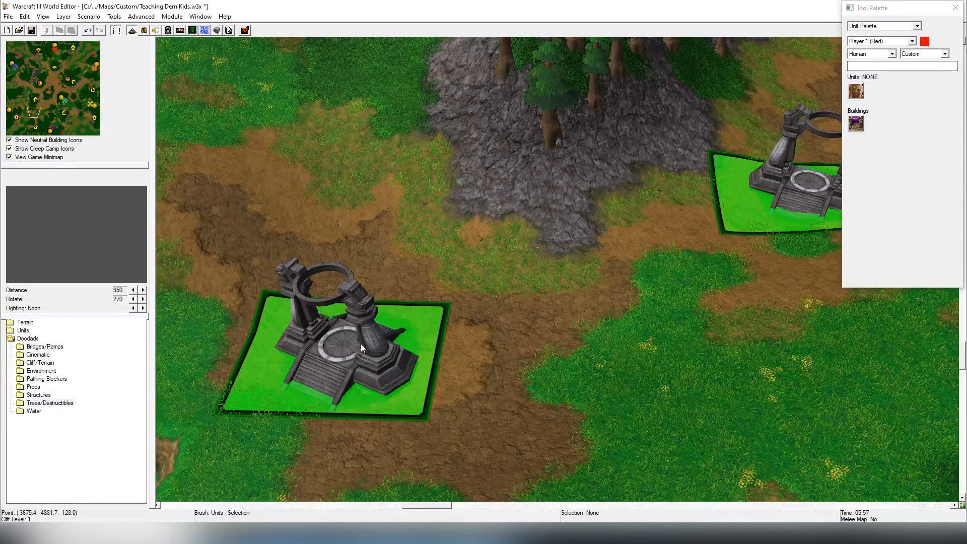
- Enable Way Gate Active on the left waygate with TP1 as its destination
{"action": "double_click", "coordinate": [327, 346]}
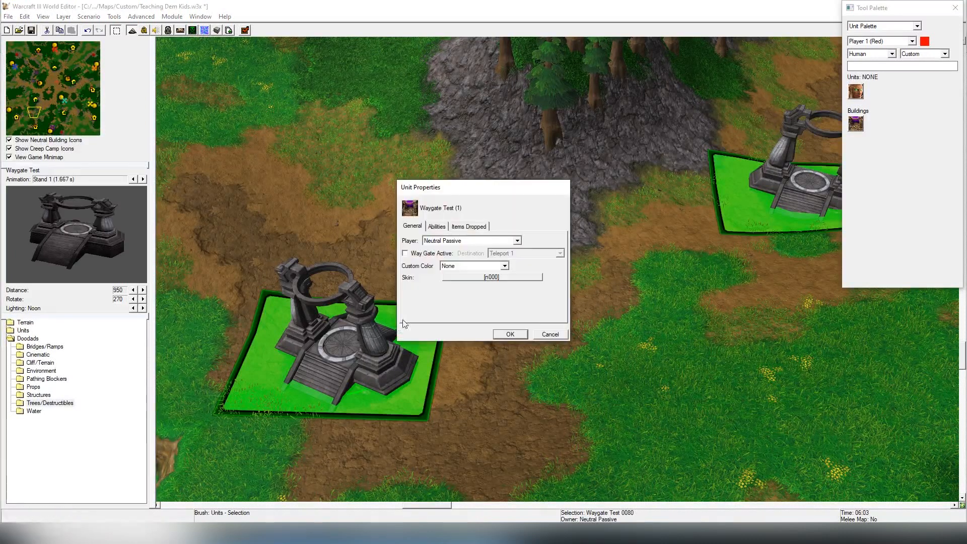
{"action": "left_click", "coordinate": [405, 252]}
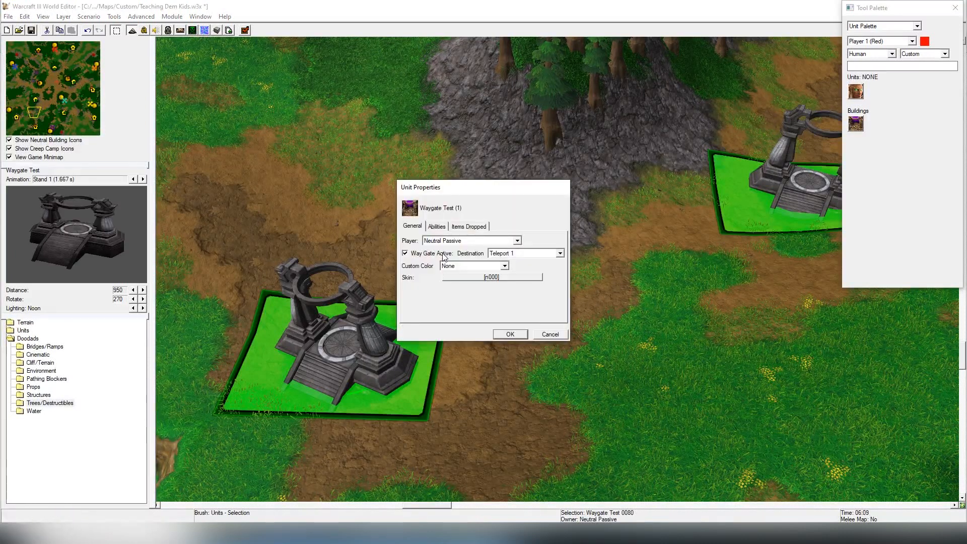
{"action": "left_click", "coordinate": [559, 252]}
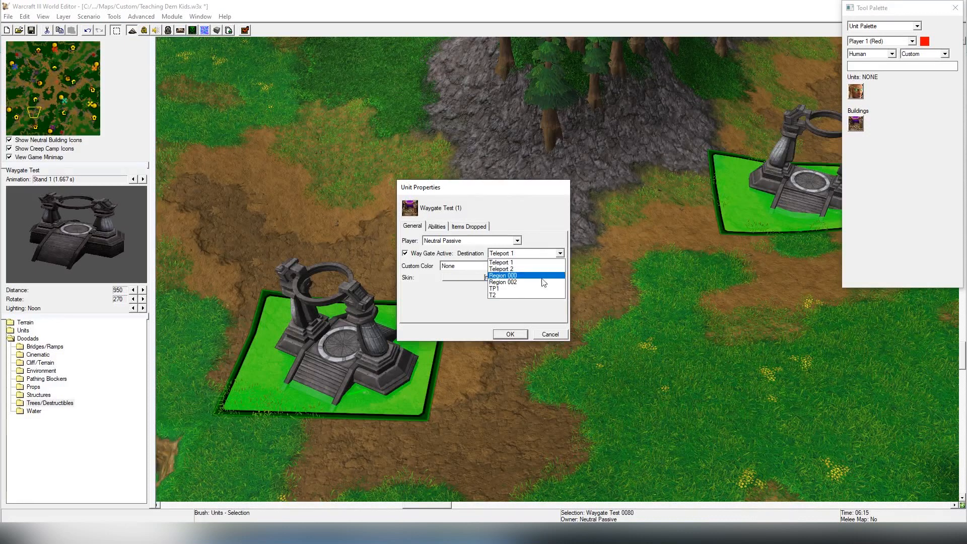
{"action": "left_click", "coordinate": [497, 288]}
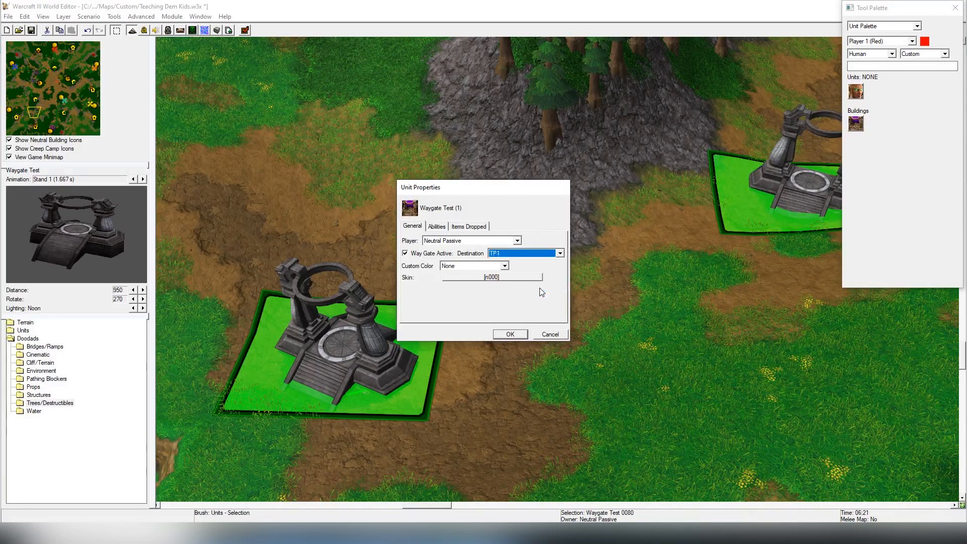
{"action": "left_click", "coordinate": [509, 334]}
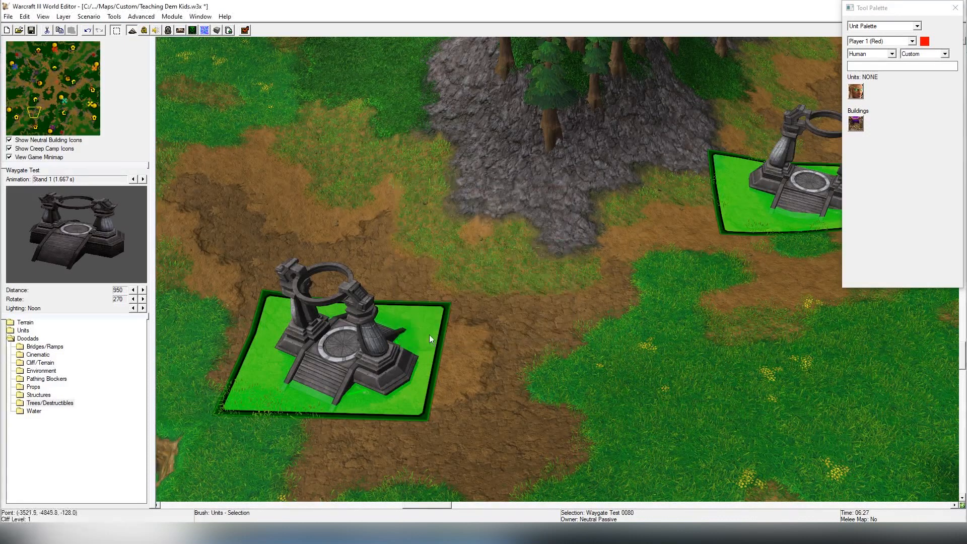
{"action": "double_click", "coordinate": [333, 346]}
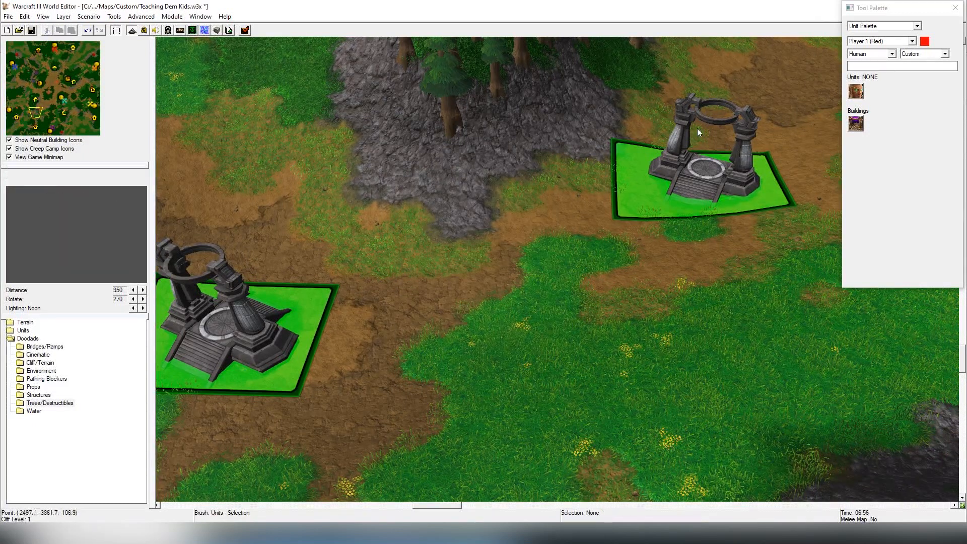
{"action": "mouse_move", "coordinate": [699, 184]}
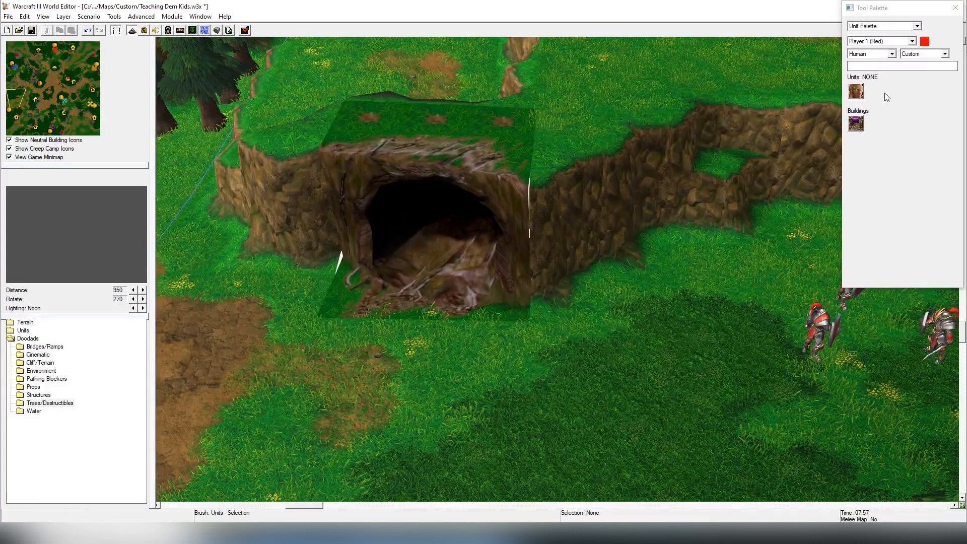
- Rename the two cave regions to Cave West and Cave East in the Region Palette
{"action": "left_click", "coordinate": [882, 26]}
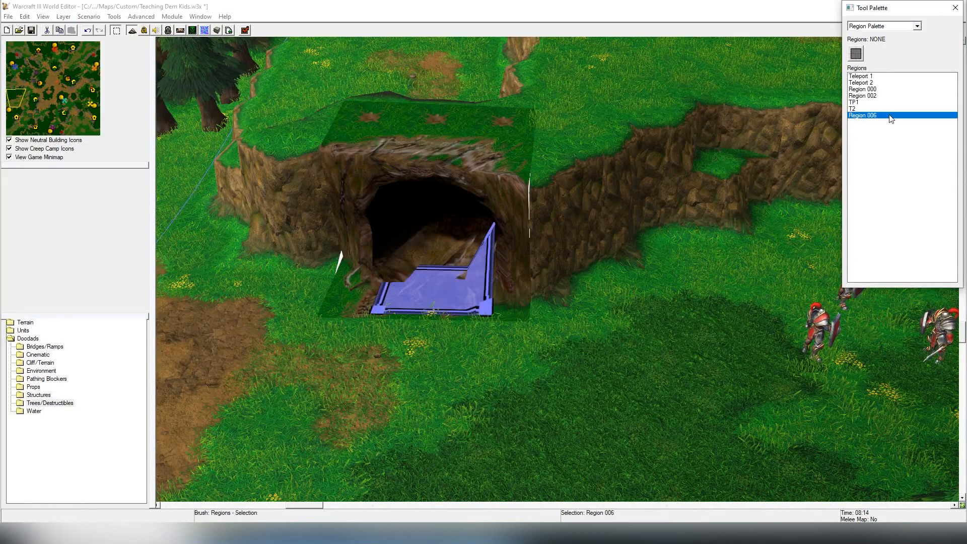
{"action": "double_click", "coordinate": [864, 116]}
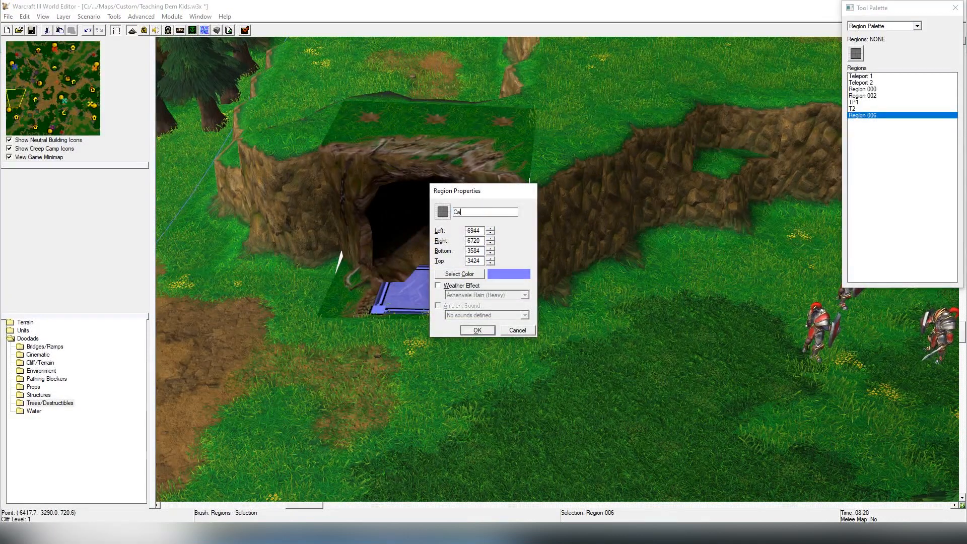
{"action": "type", "text": "ve"}
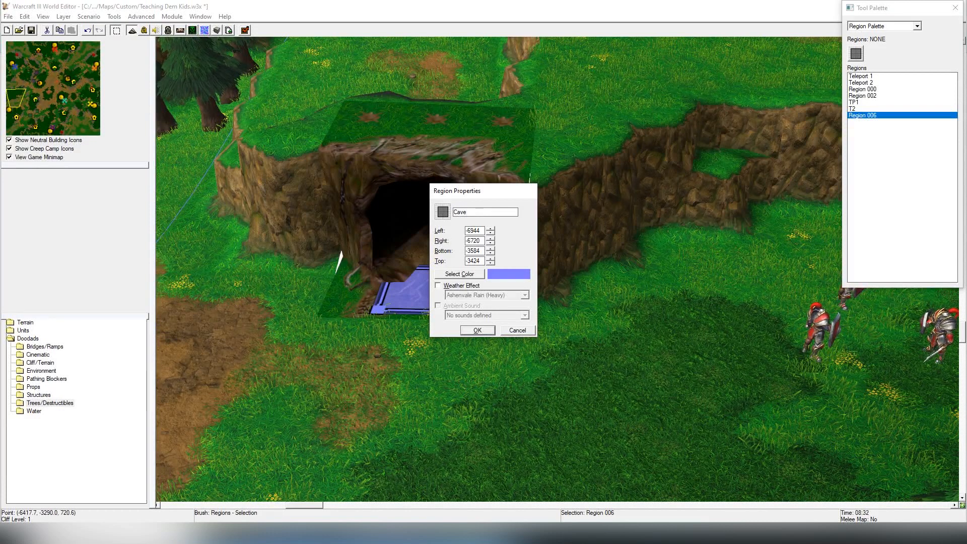
{"action": "left_click", "coordinate": [485, 212]}
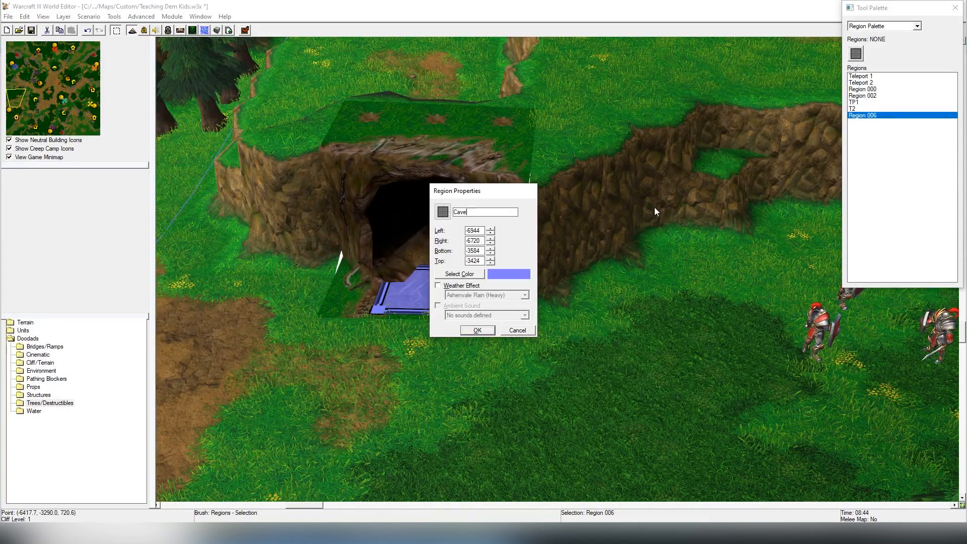
{"action": "mouse_move", "coordinate": [596, 244]}
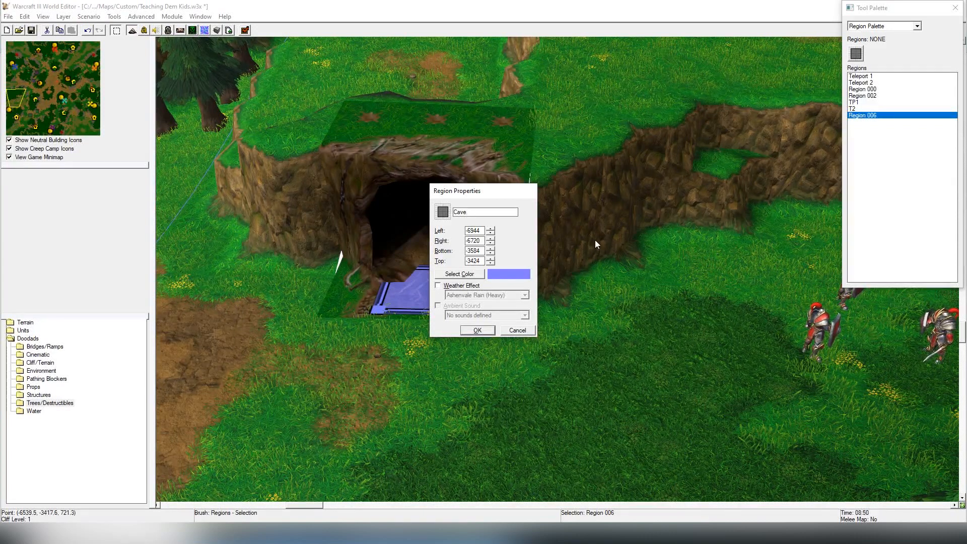
{"action": "left_click", "coordinate": [486, 212]}
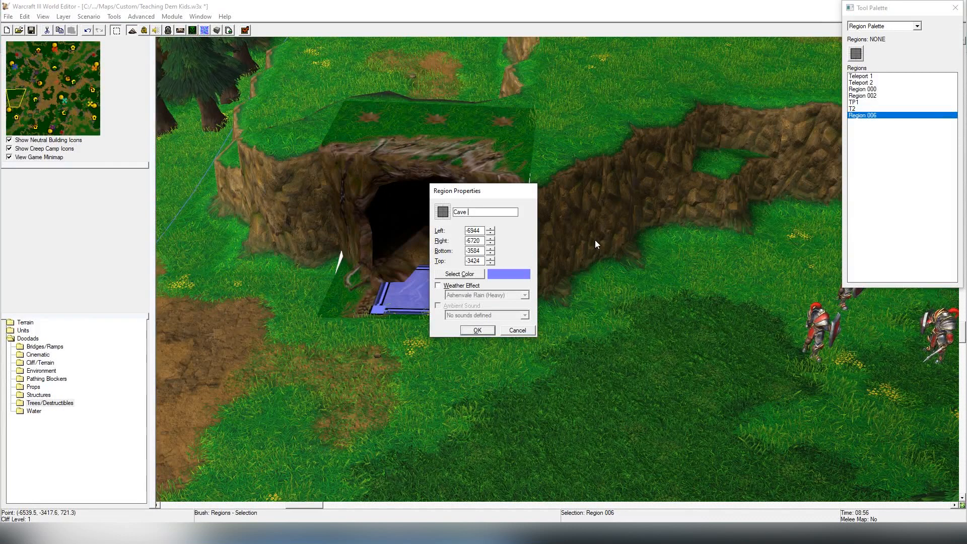
{"action": "type", "text": "E"}
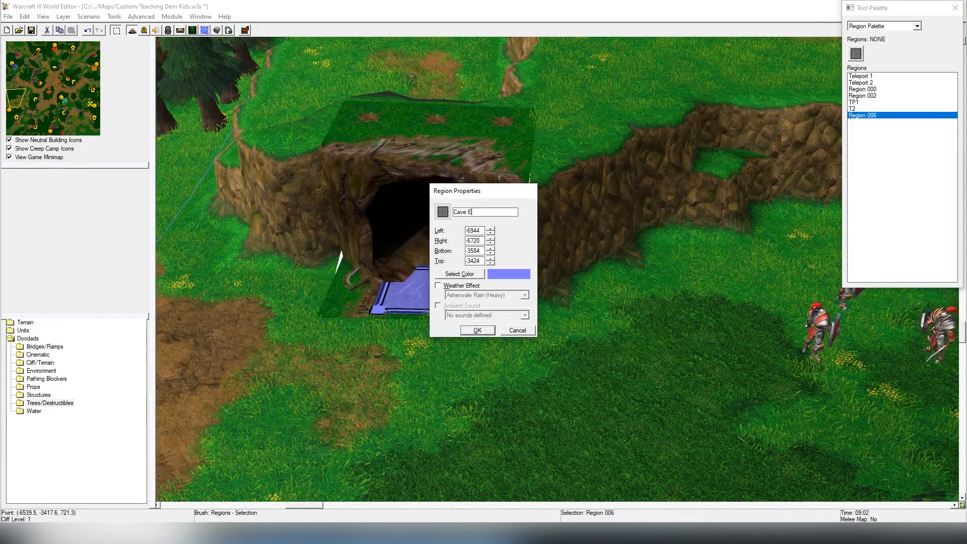
{"action": "type", "text": "W"}
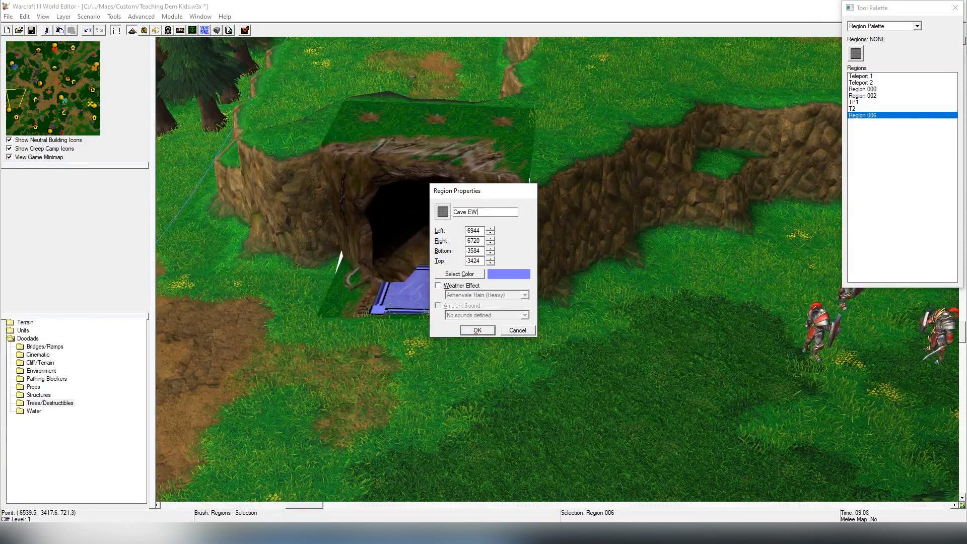
{"action": "left_click", "coordinate": [476, 330]}
{"action": "type", "text": "C"}
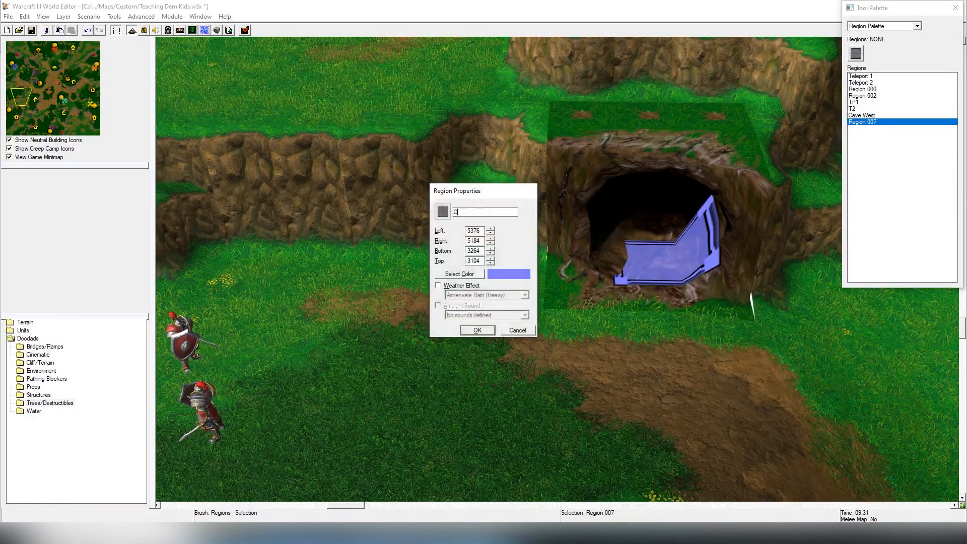
{"action": "left_click", "coordinate": [477, 330]}
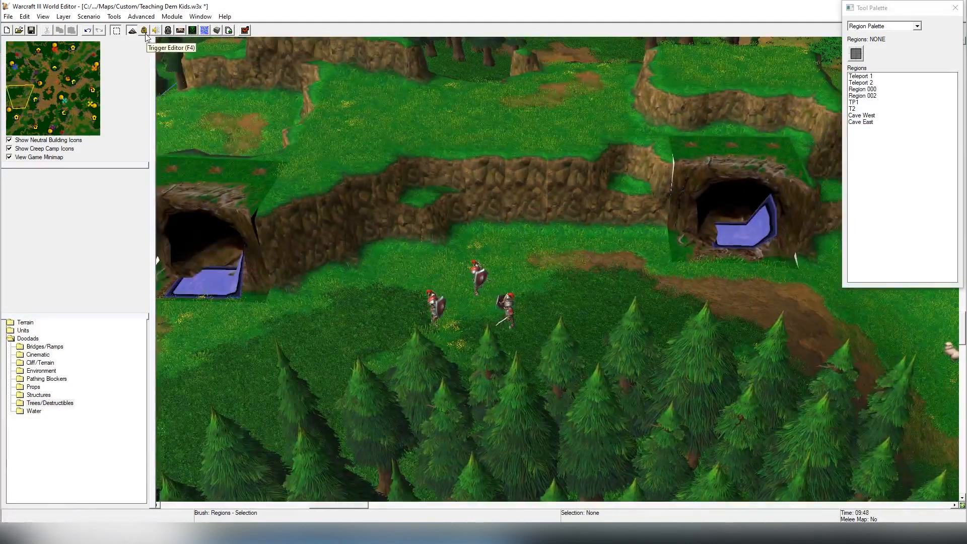
{"action": "left_click", "coordinate": [142, 29]}
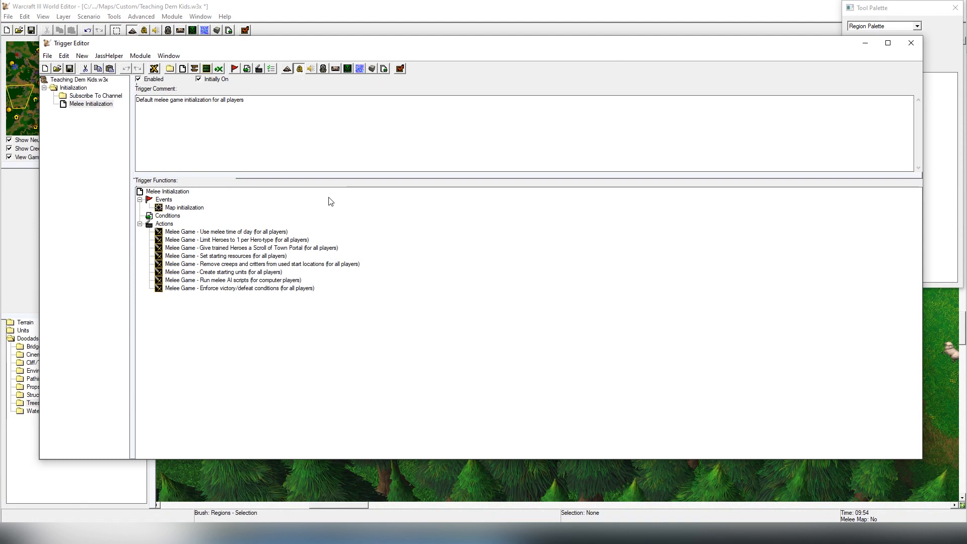
{"action": "left_click", "coordinate": [94, 104]}
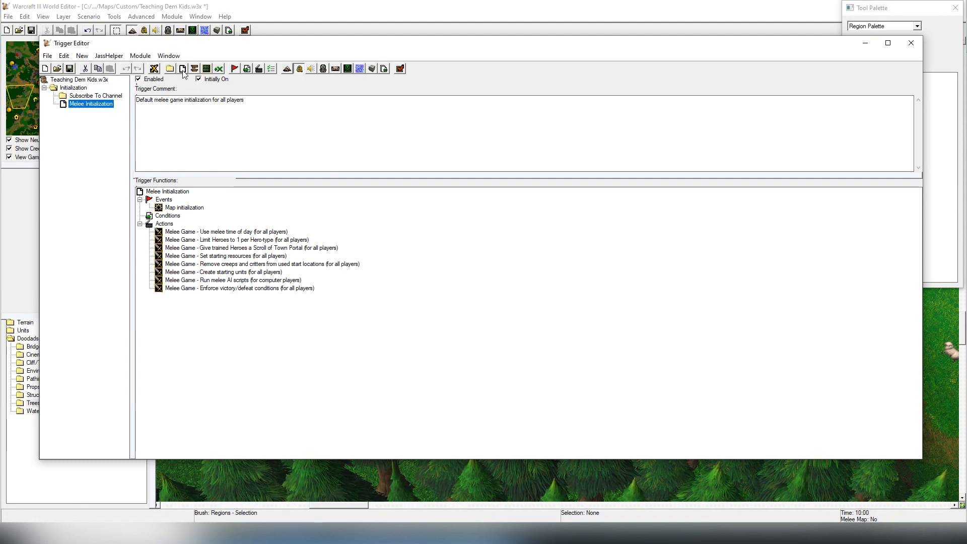
{"action": "left_click", "coordinate": [169, 68]}
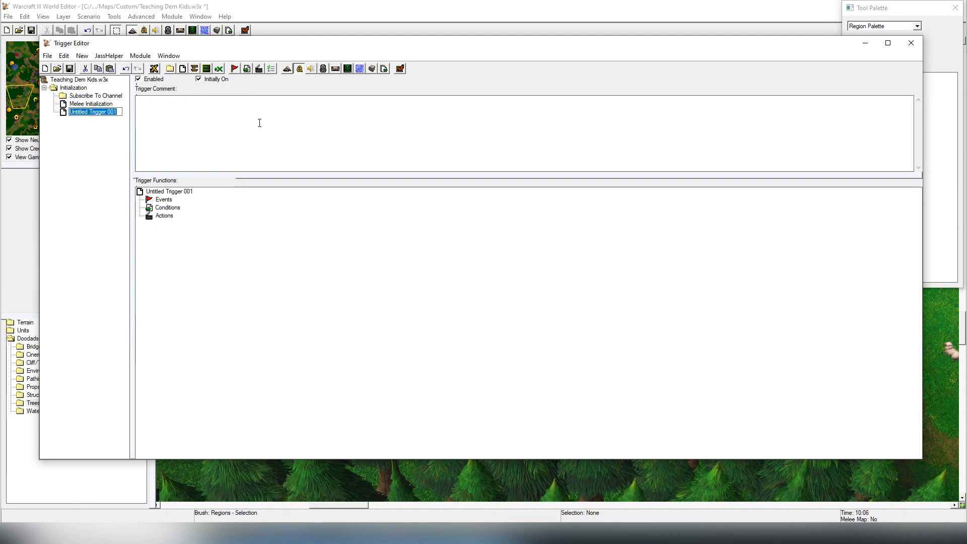
{"action": "type", "text": "Teleportation"}
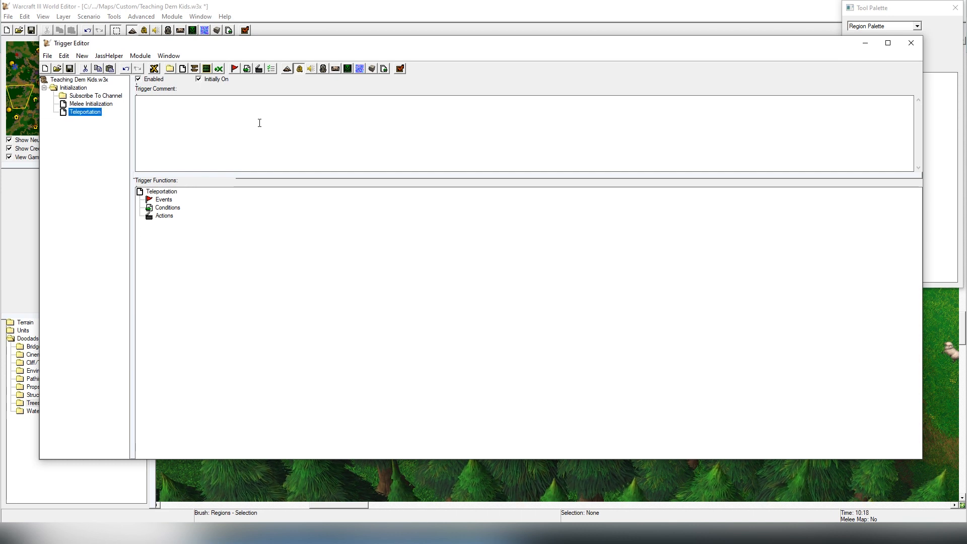
{"action": "mouse_move", "coordinate": [160, 208]}
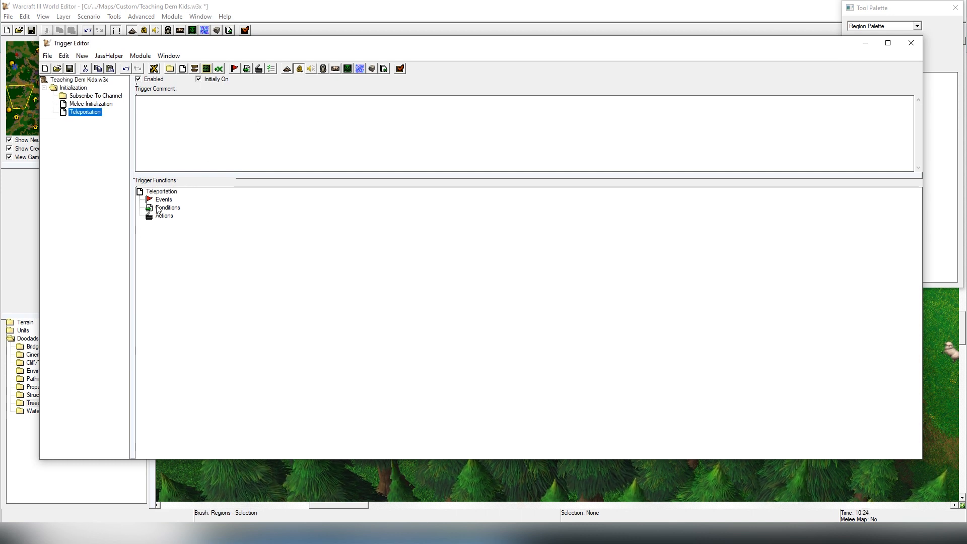
{"action": "left_click", "coordinate": [167, 207]}
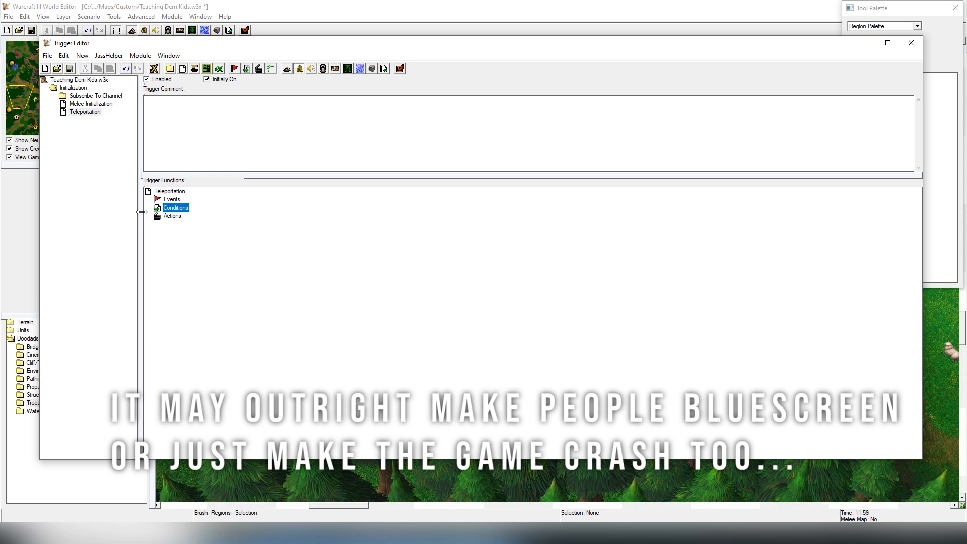
{"action": "left_click", "coordinate": [172, 200]}
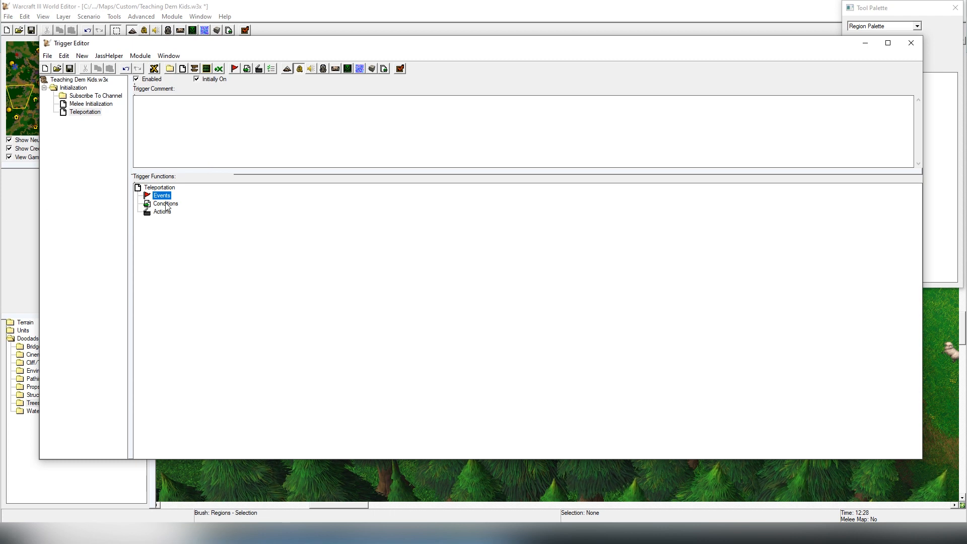
{"action": "mouse_move", "coordinate": [165, 217]}
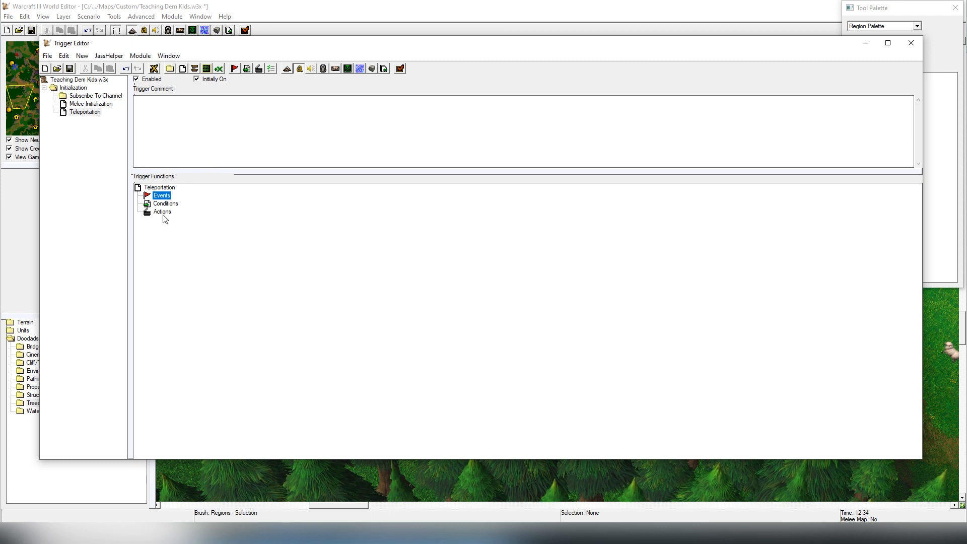
{"action": "mouse_move", "coordinate": [192, 202]}
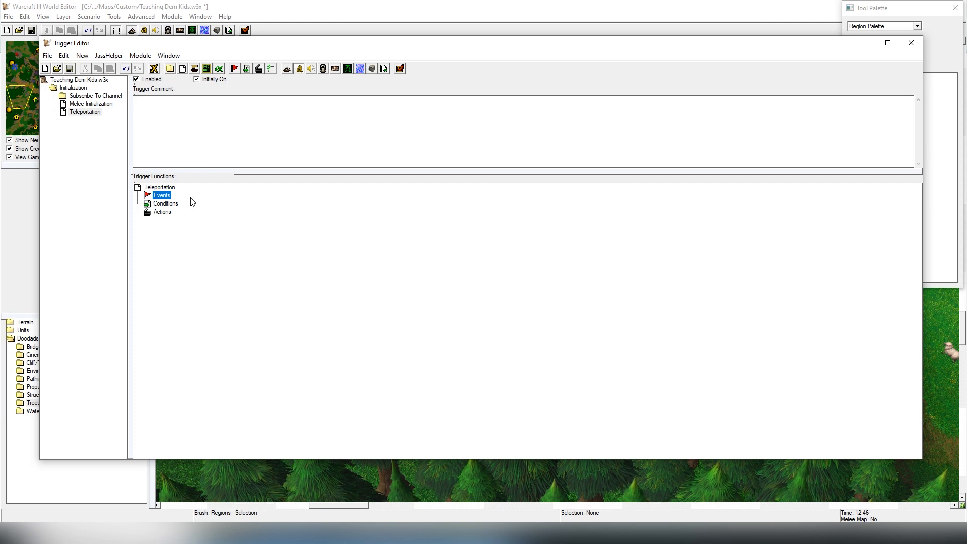
{"action": "mouse_move", "coordinate": [233, 90]}
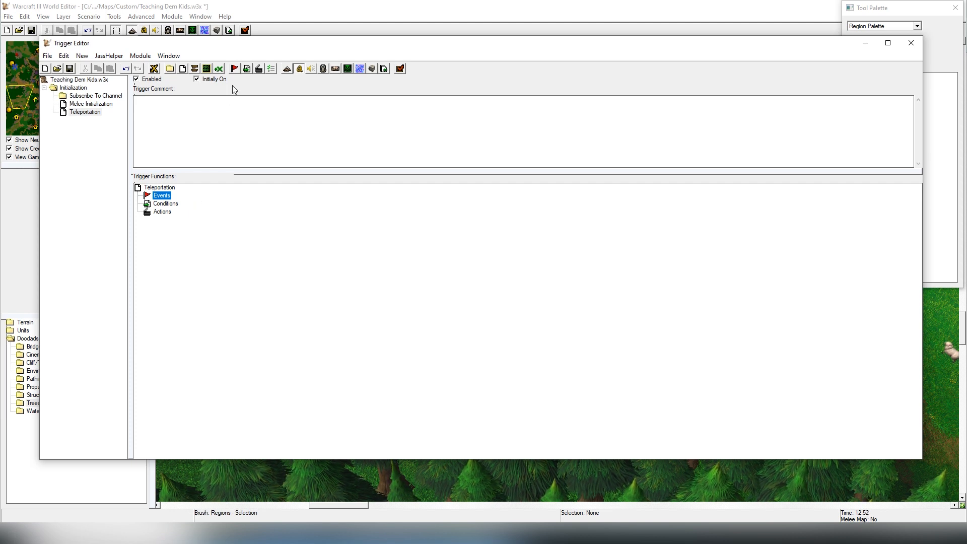
{"action": "mouse_move", "coordinate": [234, 69]}
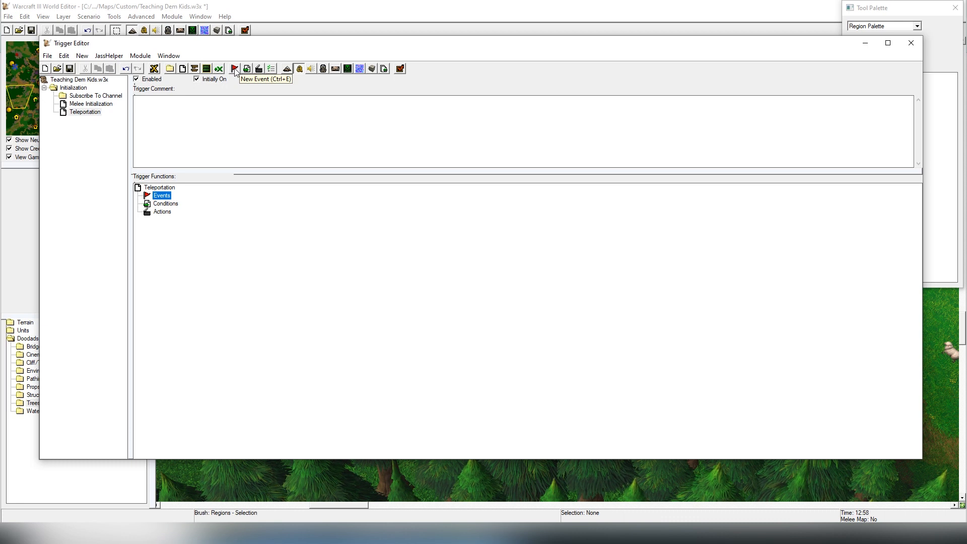
- Add a Unit - Unit Enters Region event with Cave West picked on the map
{"action": "left_click", "coordinate": [234, 68]}
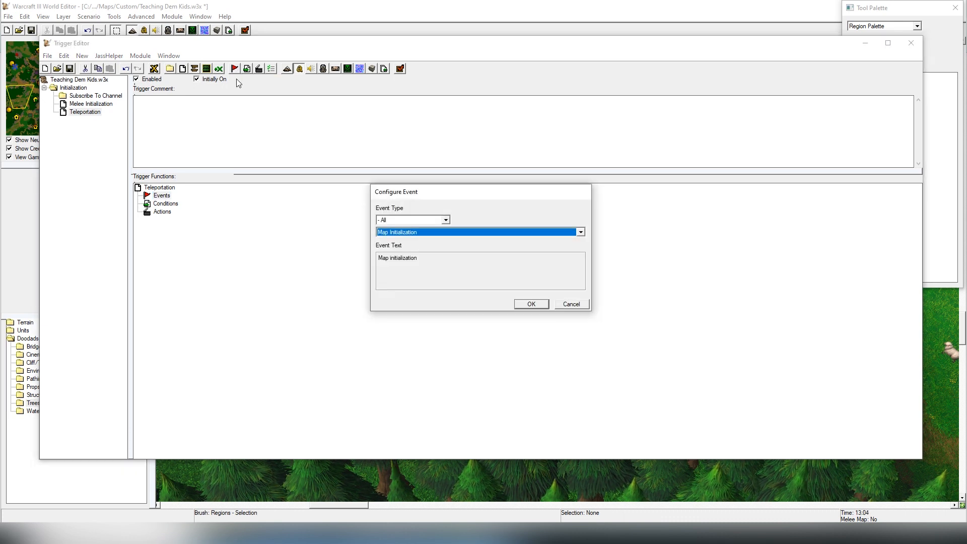
{"action": "mouse_move", "coordinate": [196, 206]}
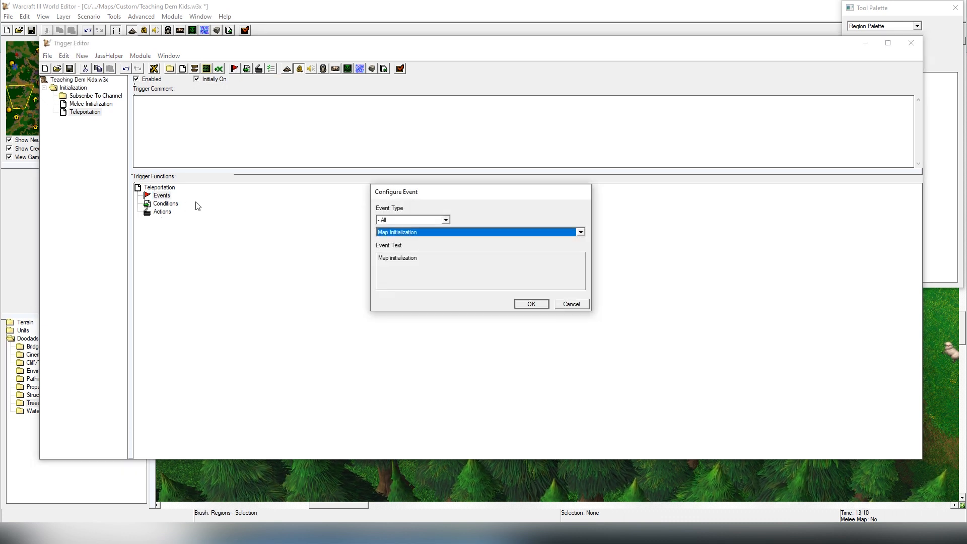
{"action": "mouse_move", "coordinate": [177, 213]}
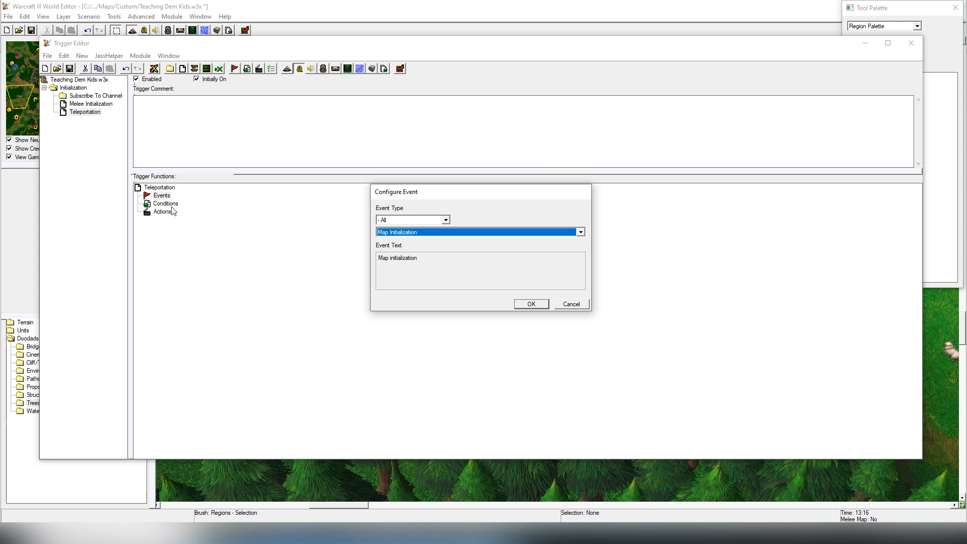
{"action": "left_click", "coordinate": [579, 231]}
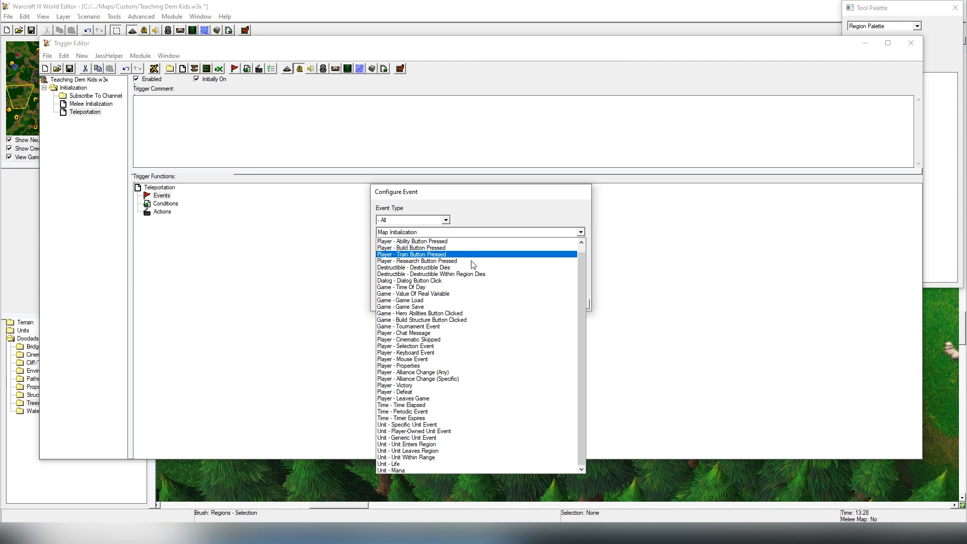
{"action": "left_click", "coordinate": [407, 437]}
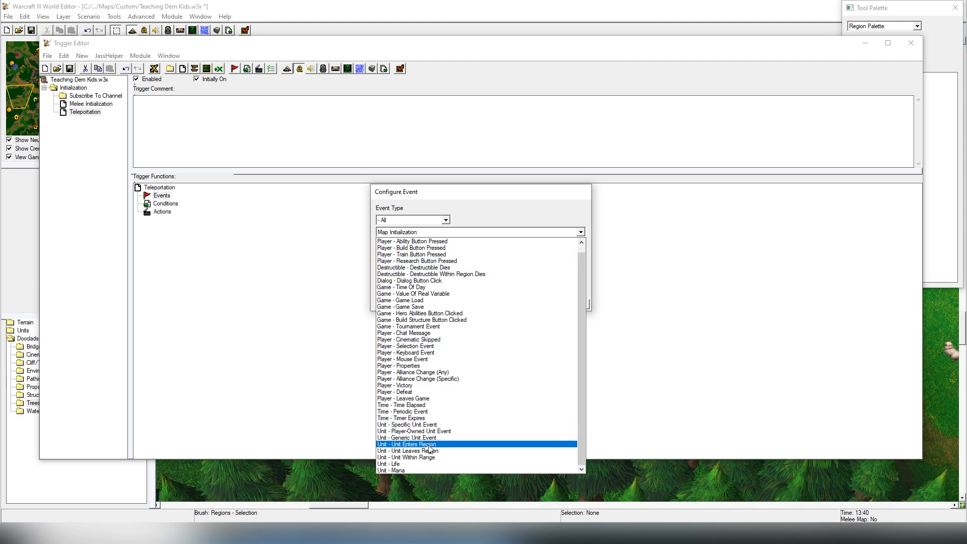
{"action": "left_click", "coordinate": [406, 444]}
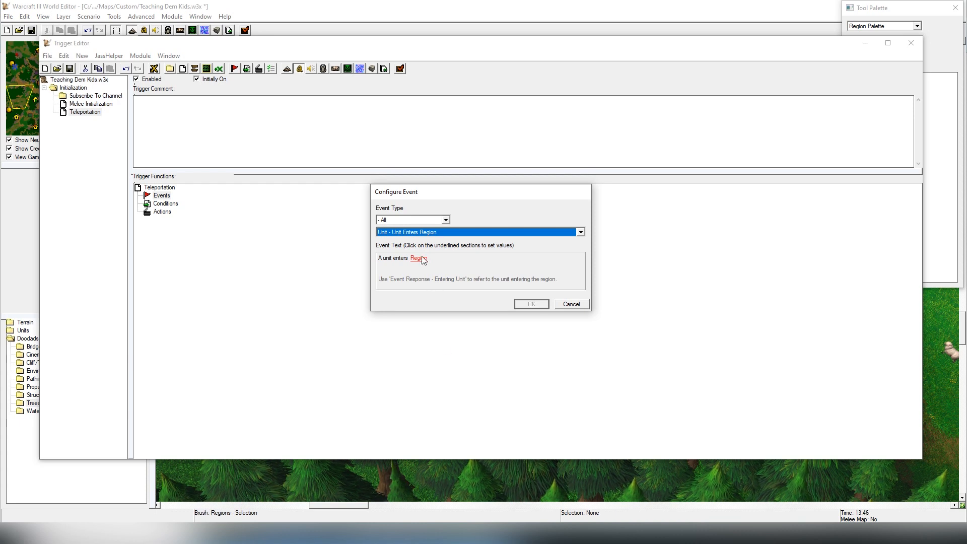
{"action": "mouse_move", "coordinate": [418, 262]}
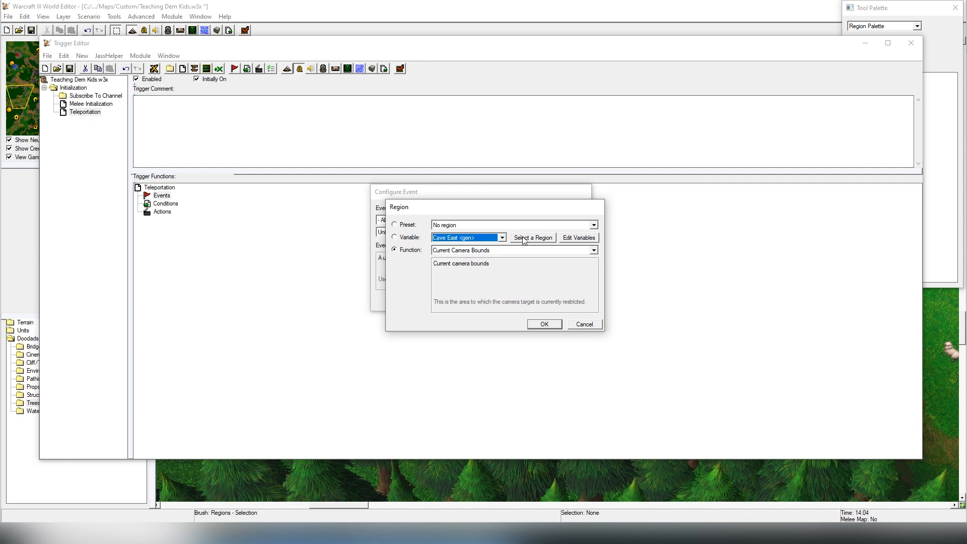
{"action": "left_click", "coordinate": [531, 237]}
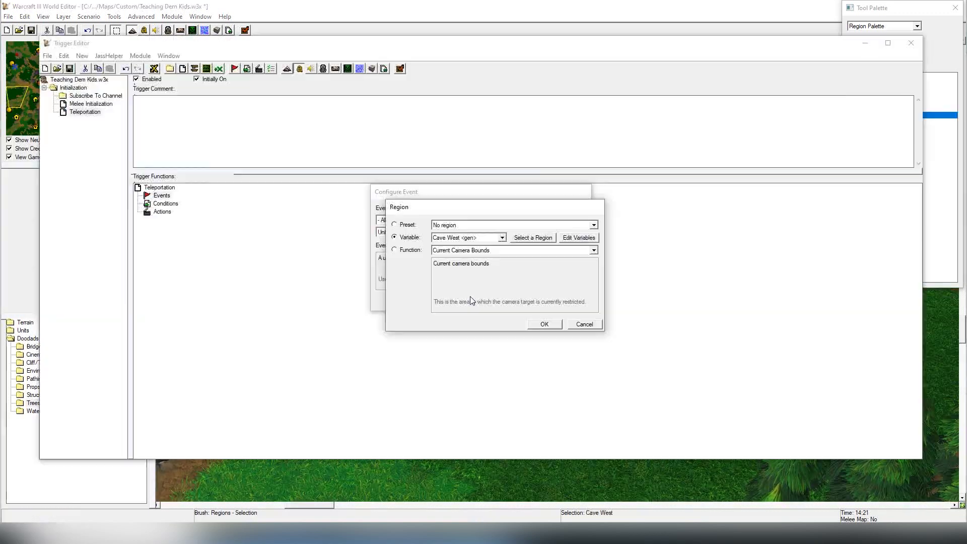
{"action": "left_click", "coordinate": [544, 324]}
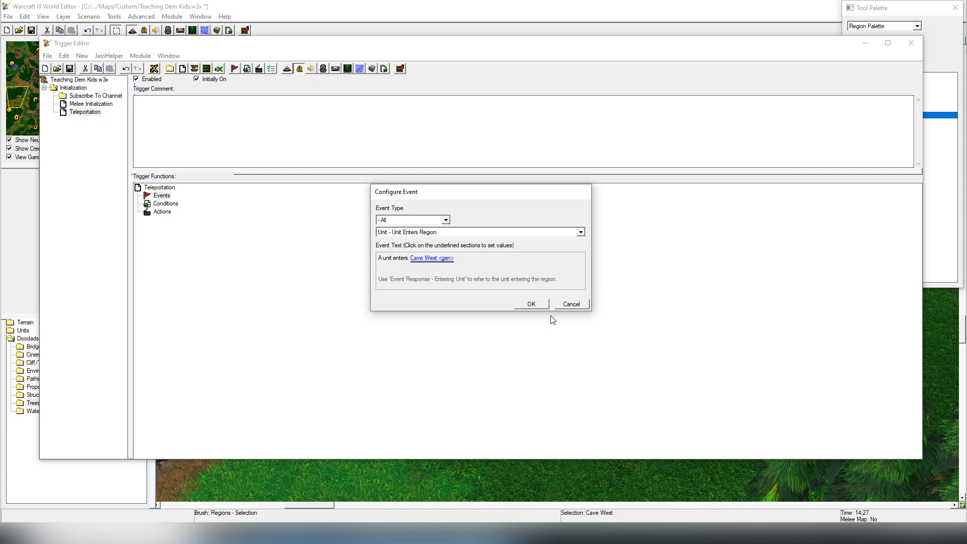
{"action": "mouse_move", "coordinate": [531, 304]}
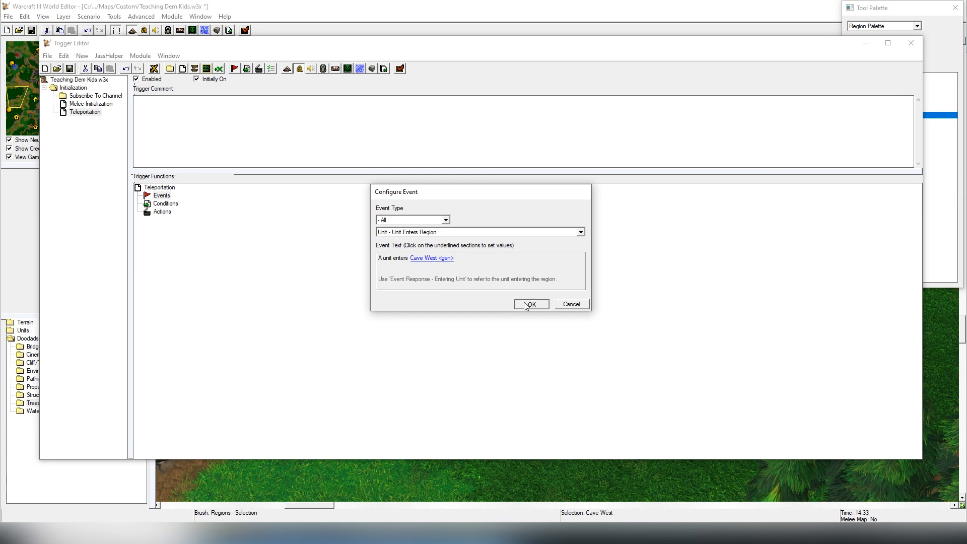
{"action": "left_click", "coordinate": [531, 303]}
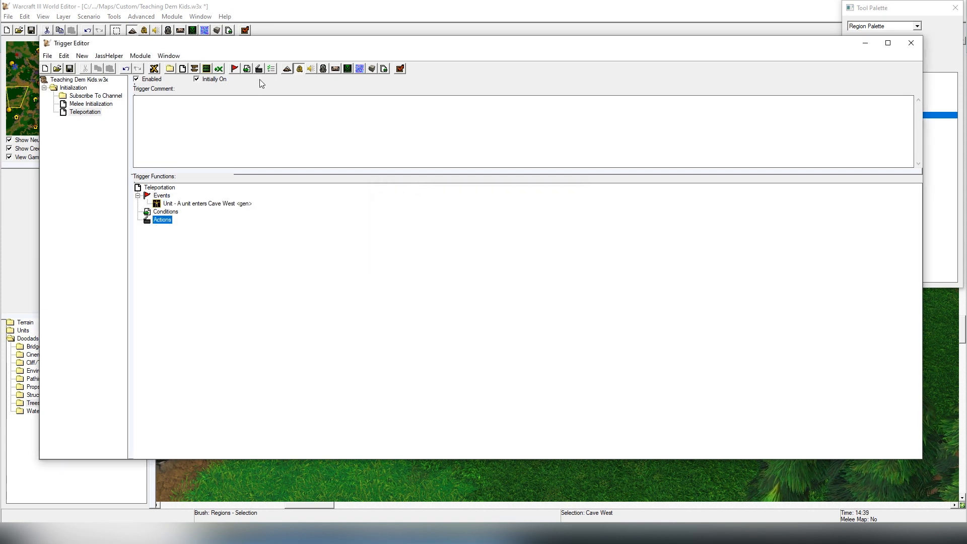
{"action": "mouse_move", "coordinate": [258, 69]}
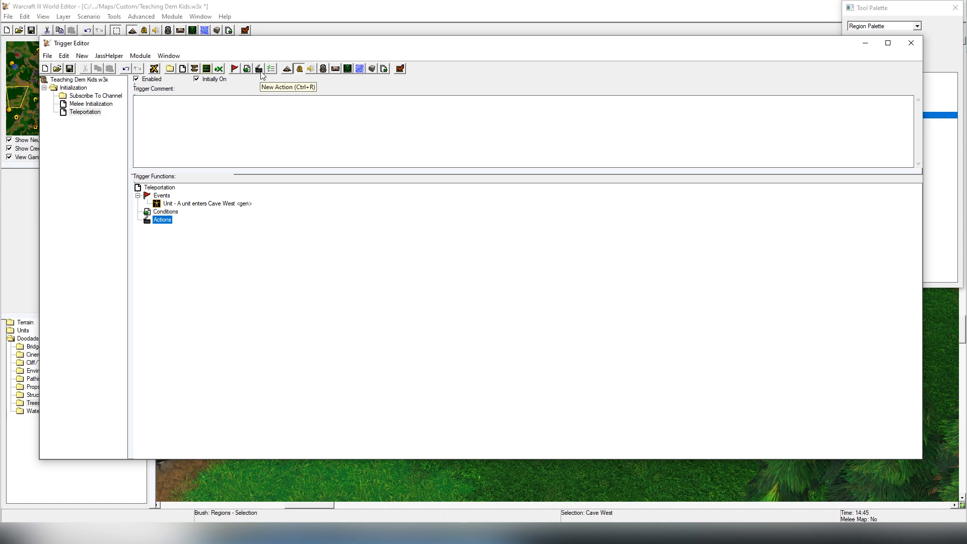
- Create a new Move Unit (Instantly) action in the Teleportation trigger
{"action": "left_click", "coordinate": [259, 69]}
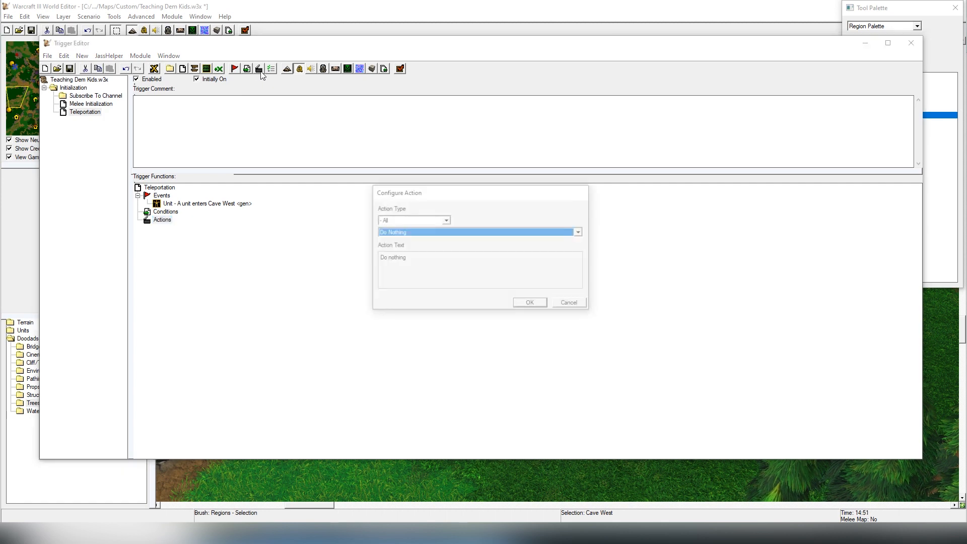
{"action": "left_click", "coordinate": [577, 232]}
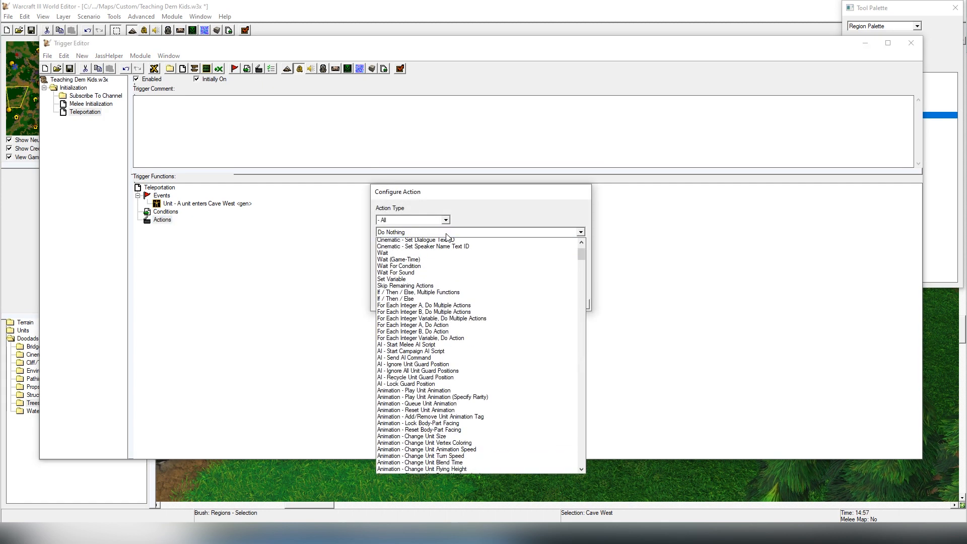
{"action": "scroll", "scroll_direction": "down", "scroll_amount": 3}
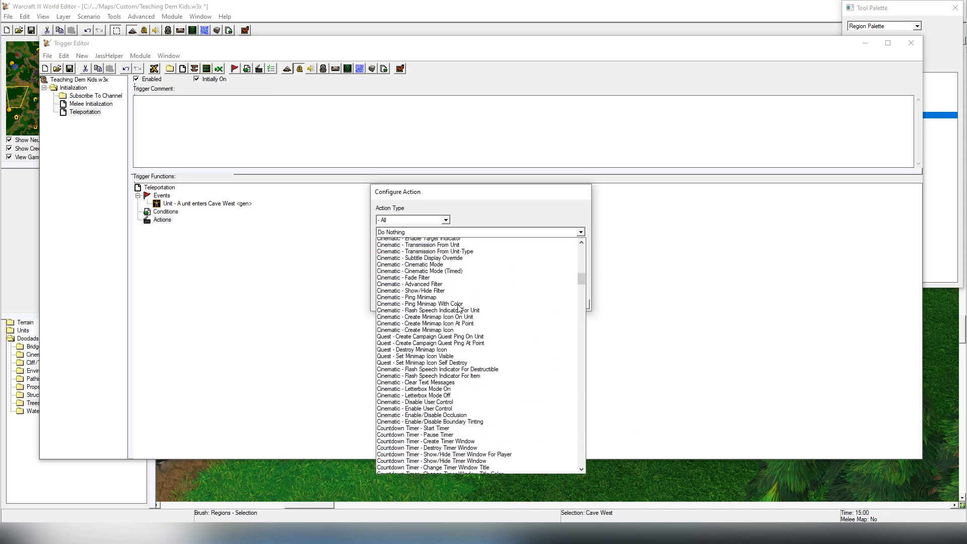
{"action": "scroll", "scroll_direction": "down", "scroll_amount": 3}
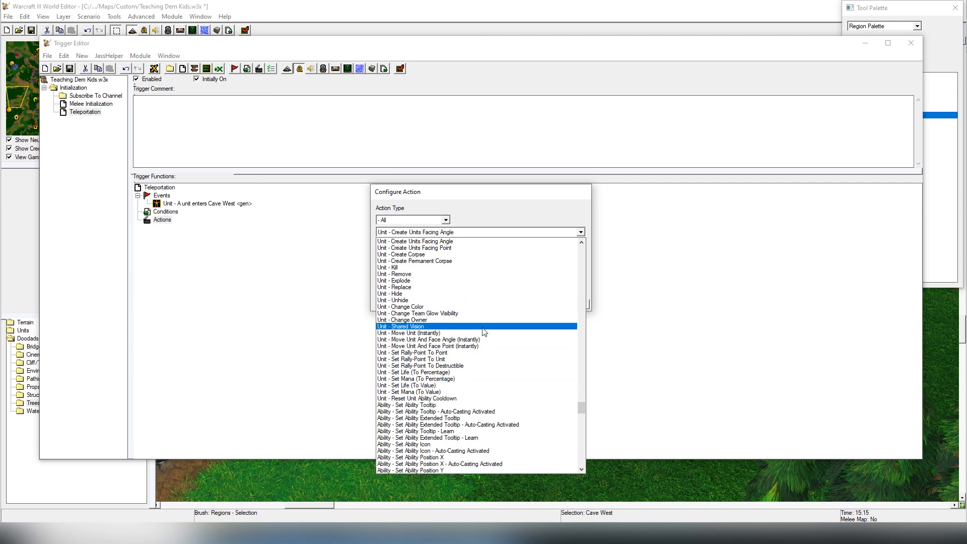
{"action": "left_click", "coordinate": [409, 333]}
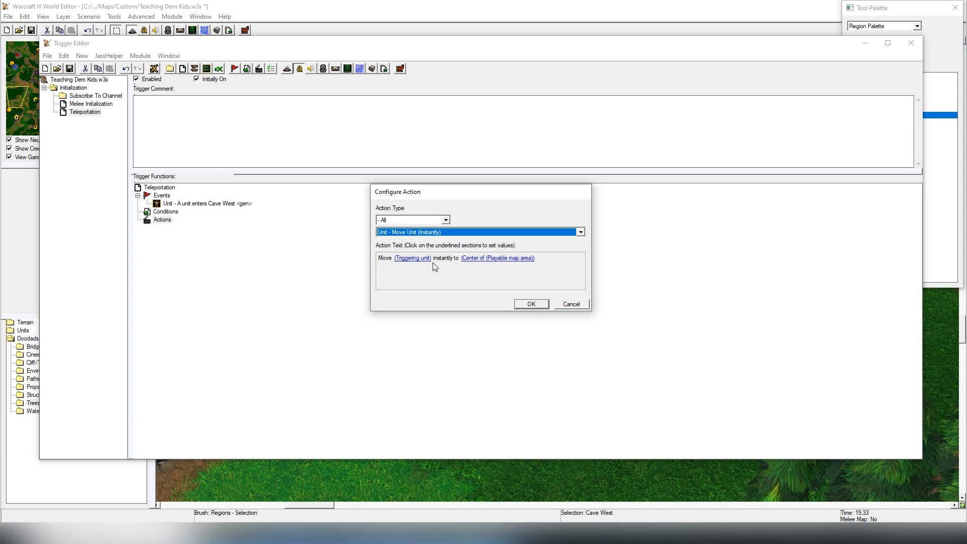
{"action": "mouse_move", "coordinate": [452, 249]}
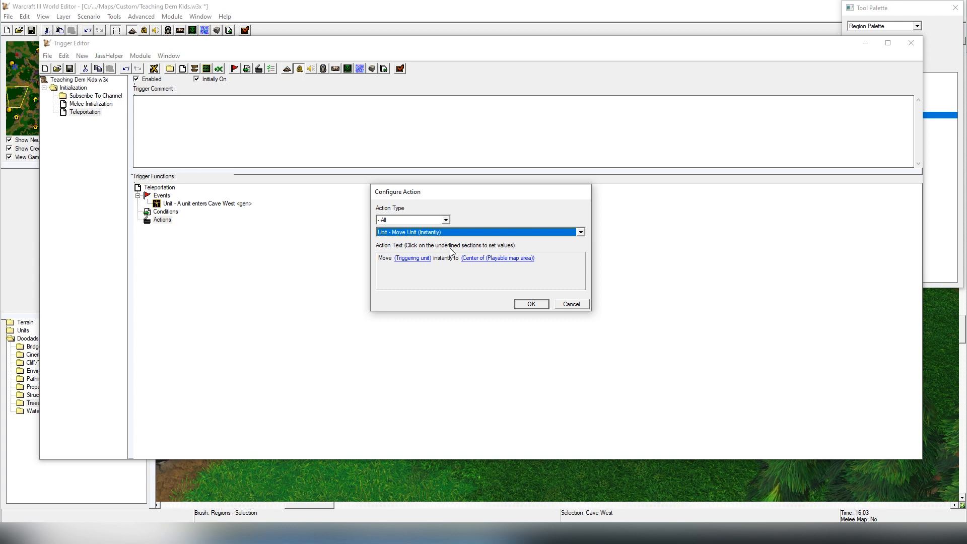
- Set the moved unit to Triggering unit and destination to Center of Cave East
{"action": "left_click", "coordinate": [412, 258]}
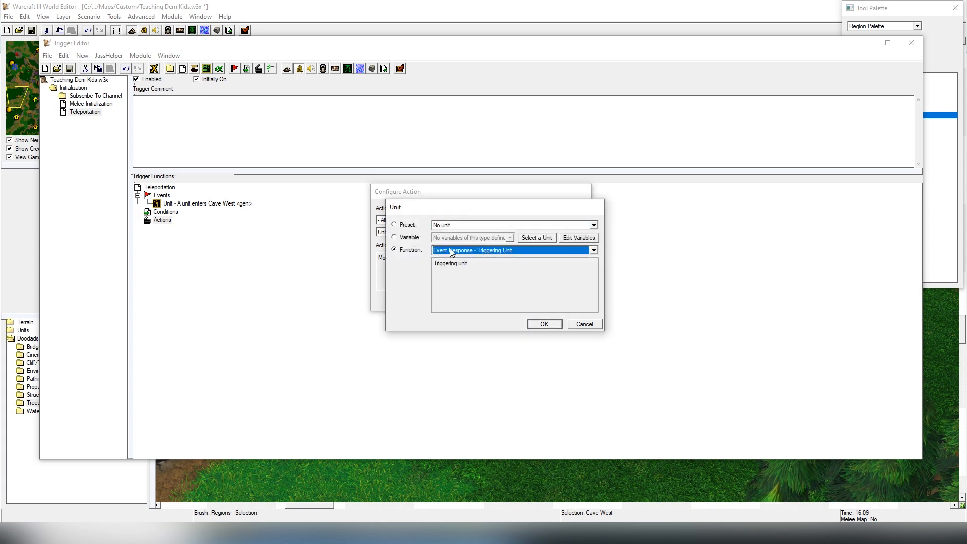
{"action": "left_click", "coordinate": [591, 250]}
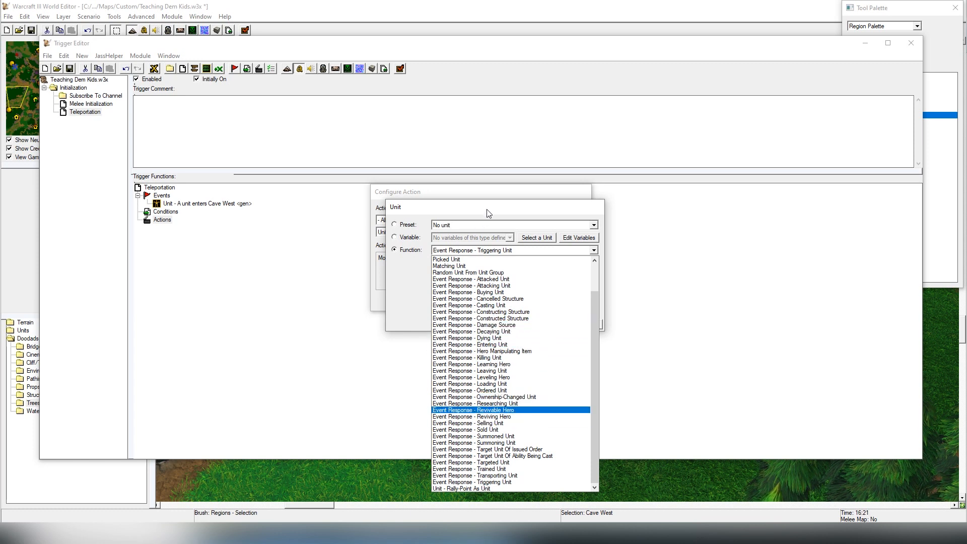
{"action": "mouse_move", "coordinate": [486, 226]}
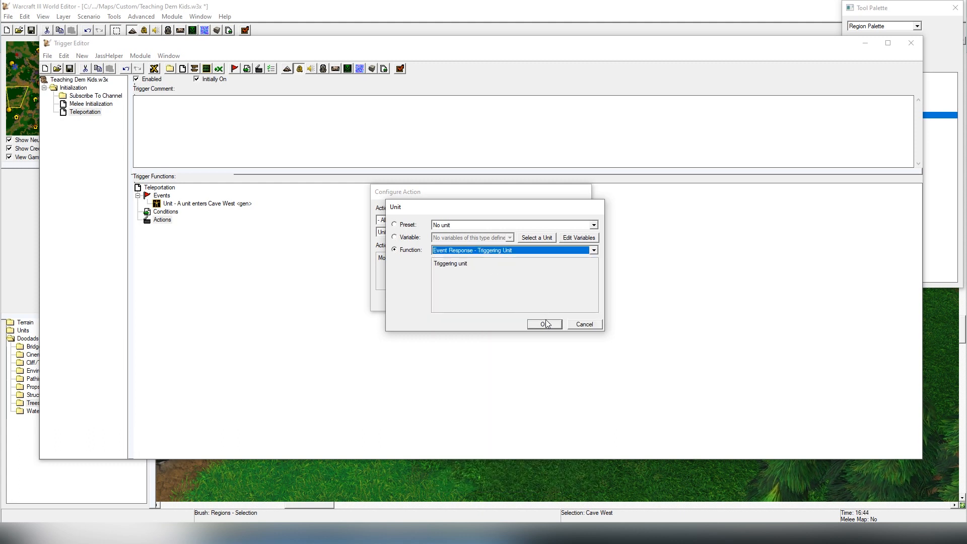
{"action": "left_click", "coordinate": [541, 324]}
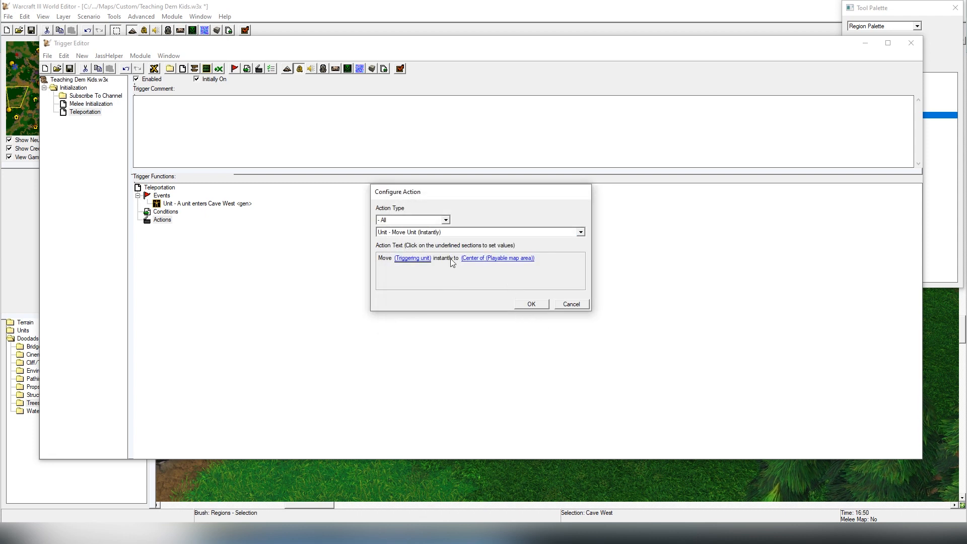
{"action": "left_click", "coordinate": [497, 257]}
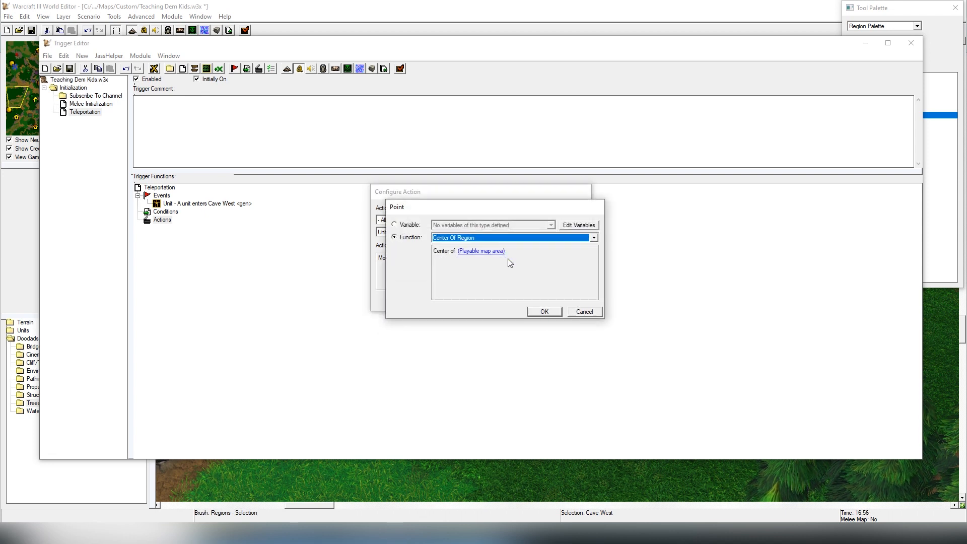
{"action": "left_click", "coordinate": [481, 251]}
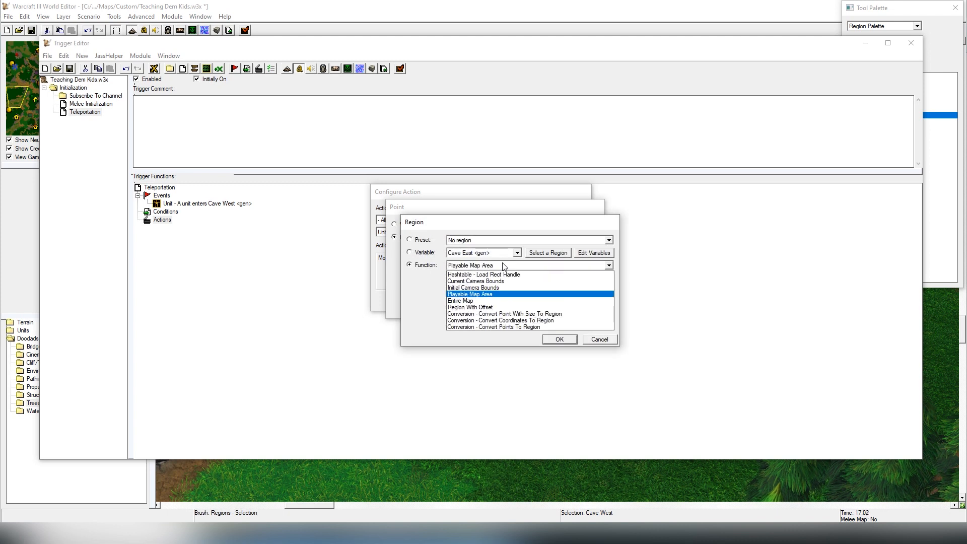
{"action": "mouse_move", "coordinate": [506, 298]}
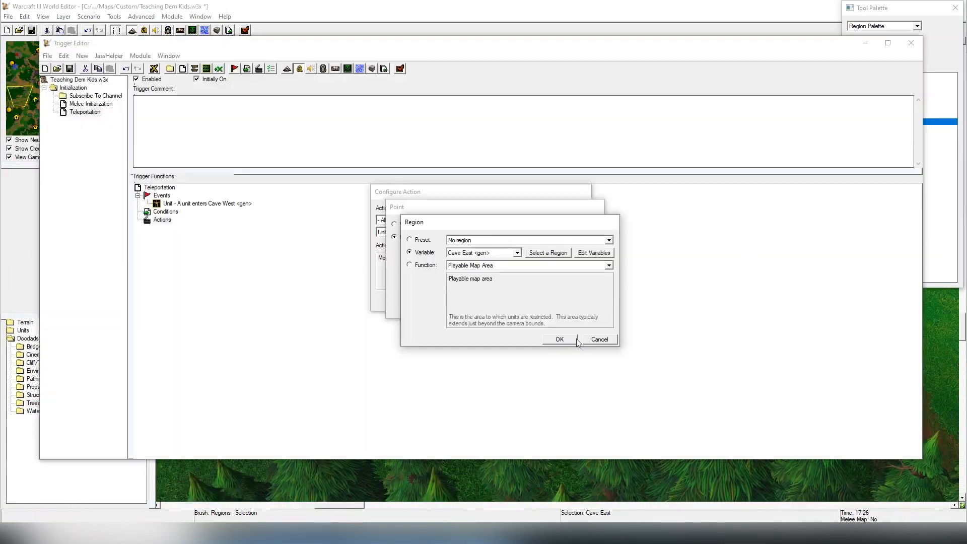
{"action": "left_click", "coordinate": [559, 339]}
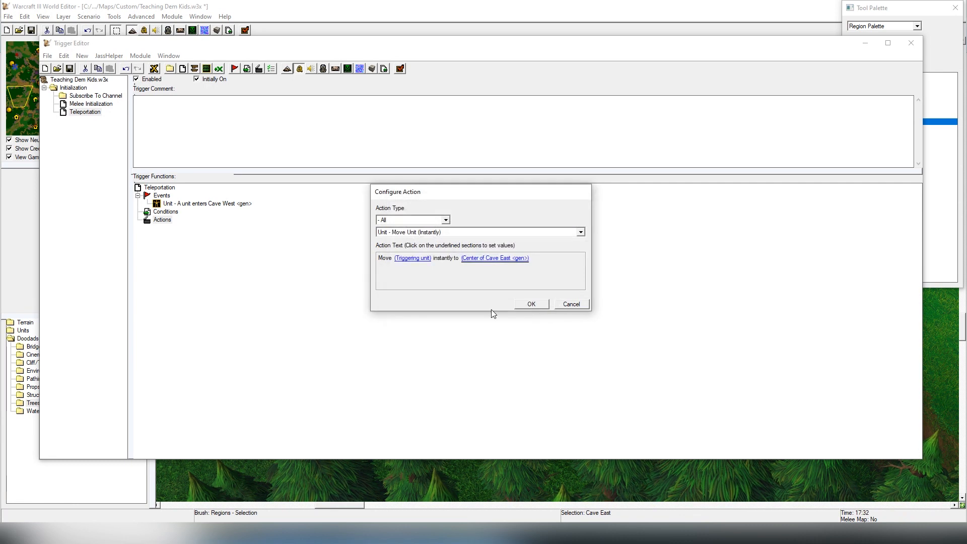
{"action": "left_click", "coordinate": [530, 304]}
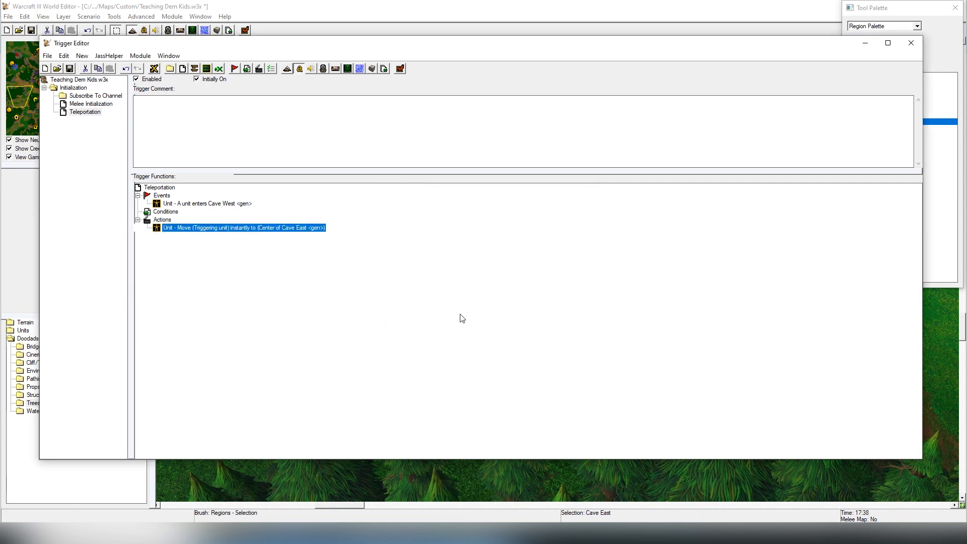
- Close the Trigger Editor and place a Footman at the western cave entrance
{"action": "left_click", "coordinate": [911, 42]}
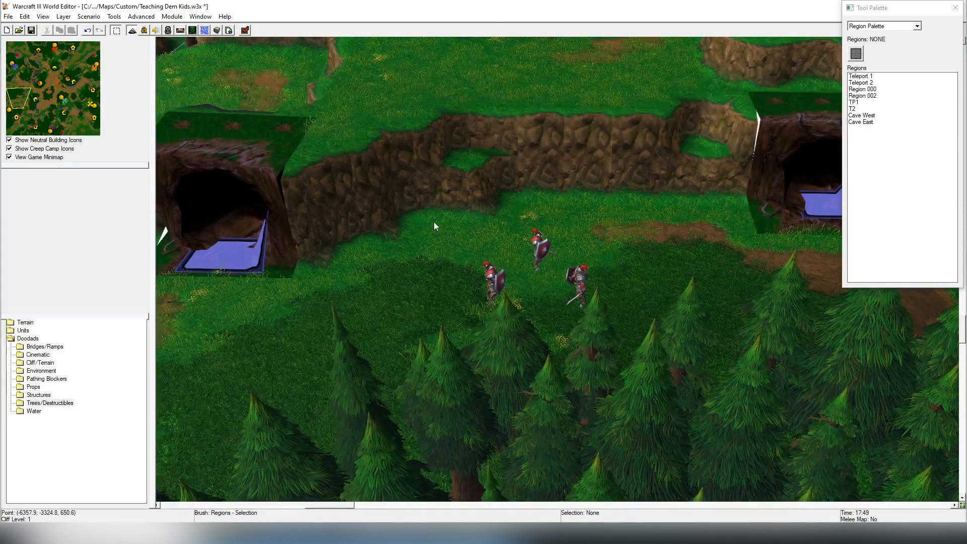
{"action": "left_click", "coordinate": [882, 25]}
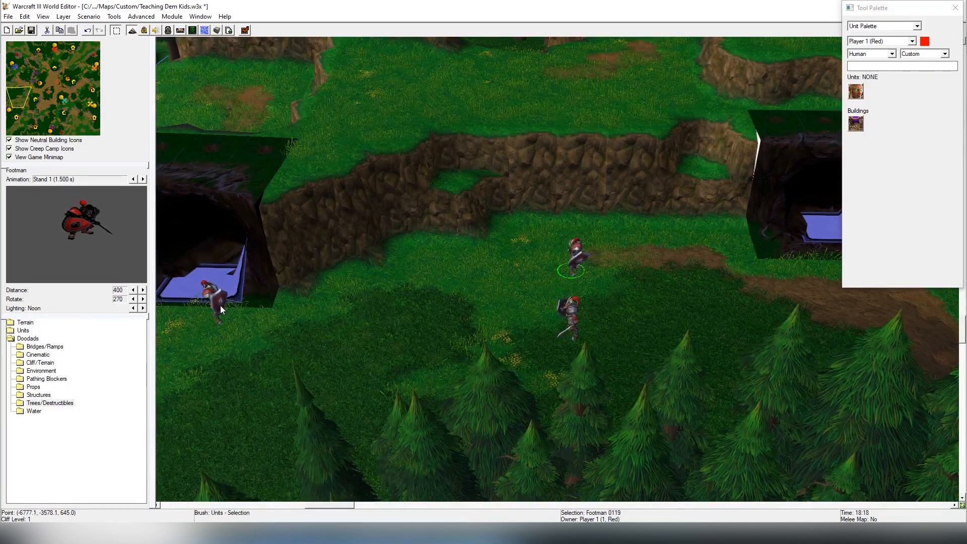
{"action": "left_click", "coordinate": [501, 253]}
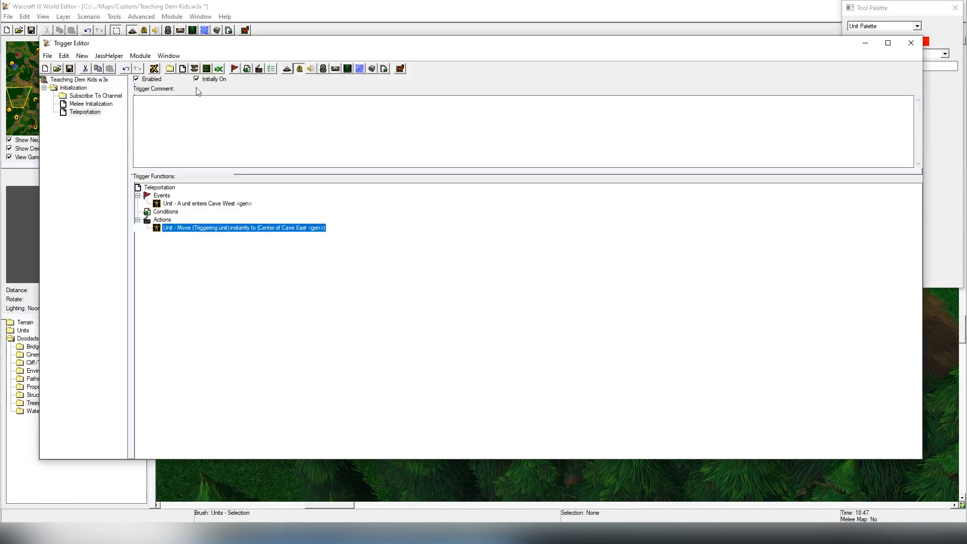
{"action": "mouse_move", "coordinate": [258, 278]}
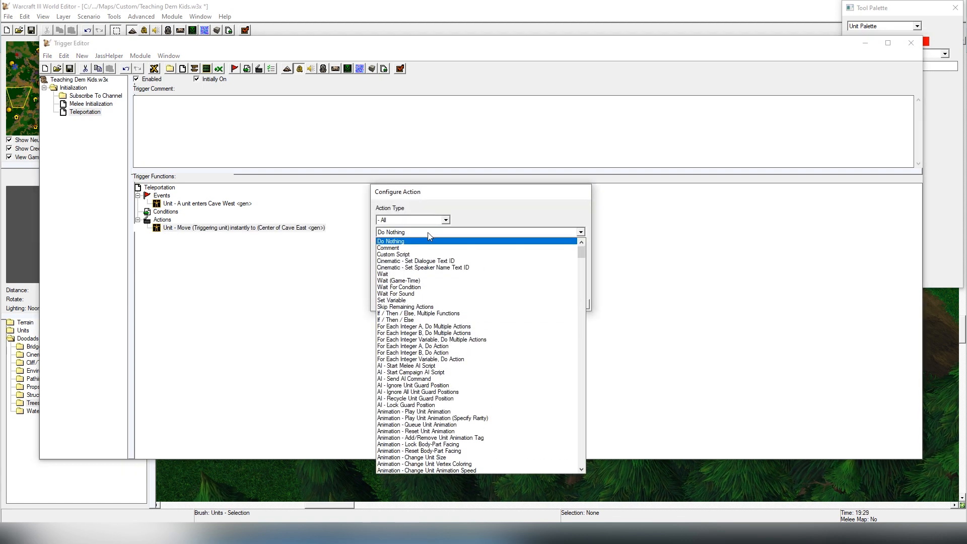
- Add the action 'Trigger - Turn Off (This trigger)' to the Teleportation trigger
{"action": "scroll", "scroll_direction": "down", "scroll_amount": 3}
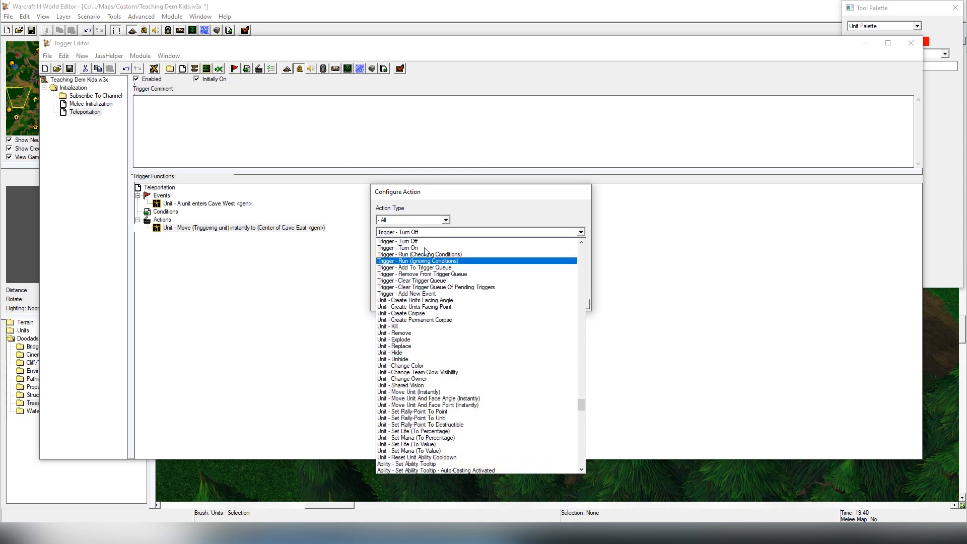
{"action": "left_click", "coordinate": [398, 240]}
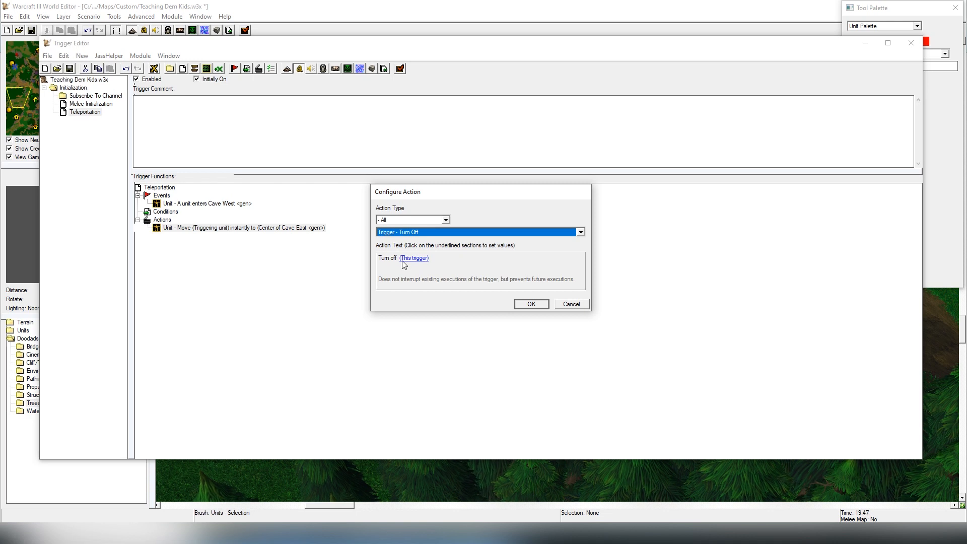
{"action": "left_click", "coordinate": [529, 303]}
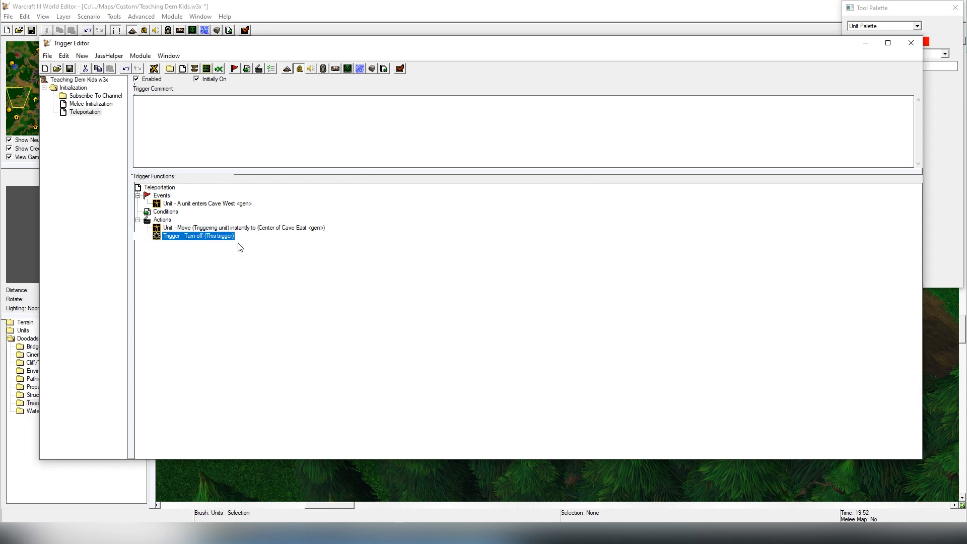
{"action": "left_click", "coordinate": [242, 228]}
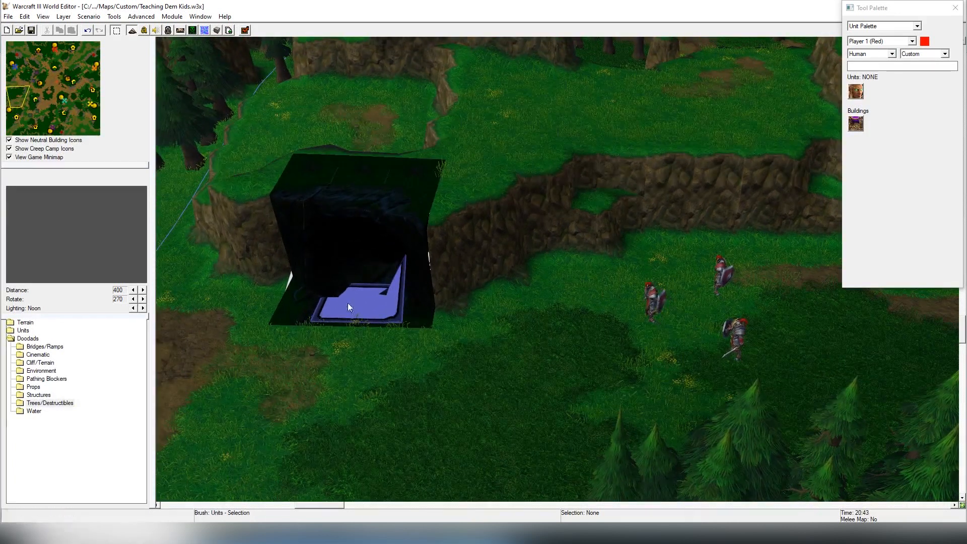
{"action": "mouse_move", "coordinate": [494, 250]}
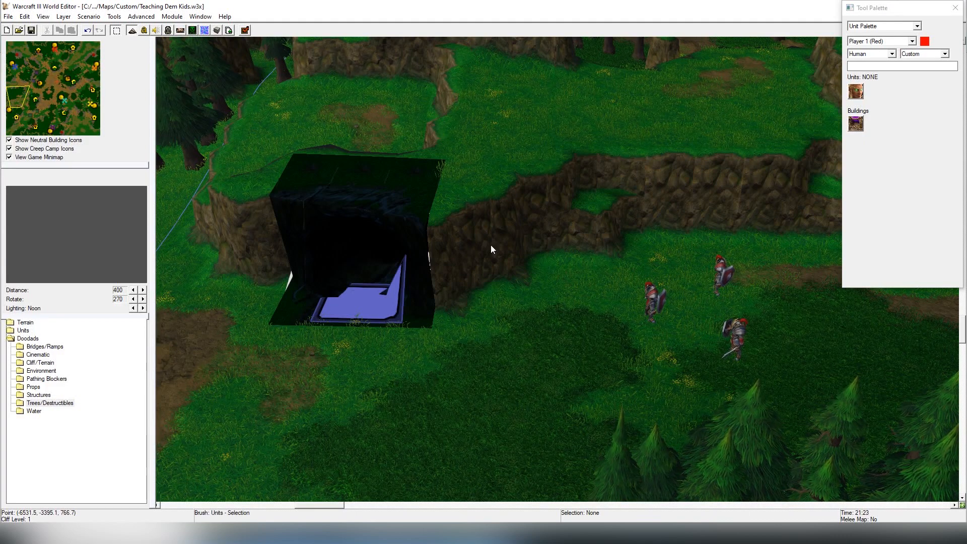
{"action": "mouse_move", "coordinate": [317, 170]}
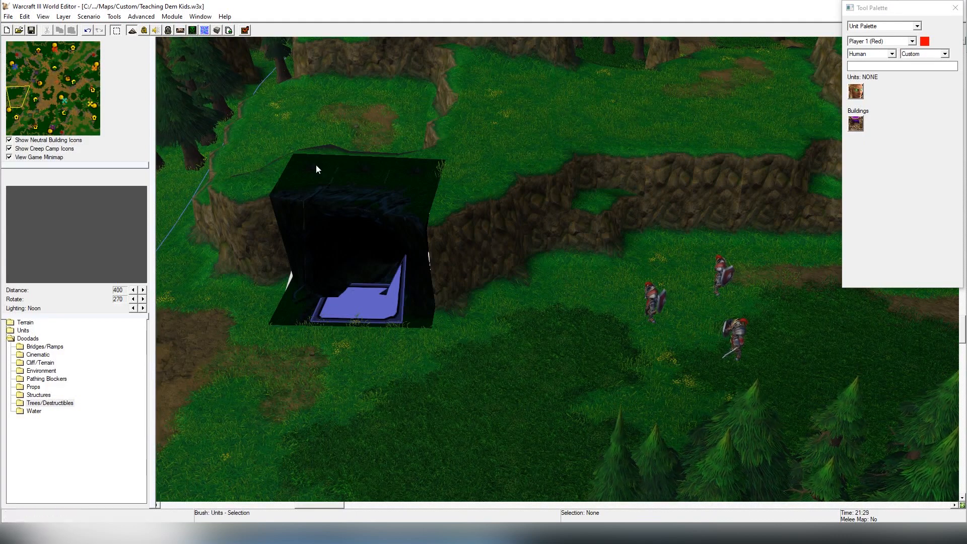
{"action": "mouse_move", "coordinate": [220, 107]}
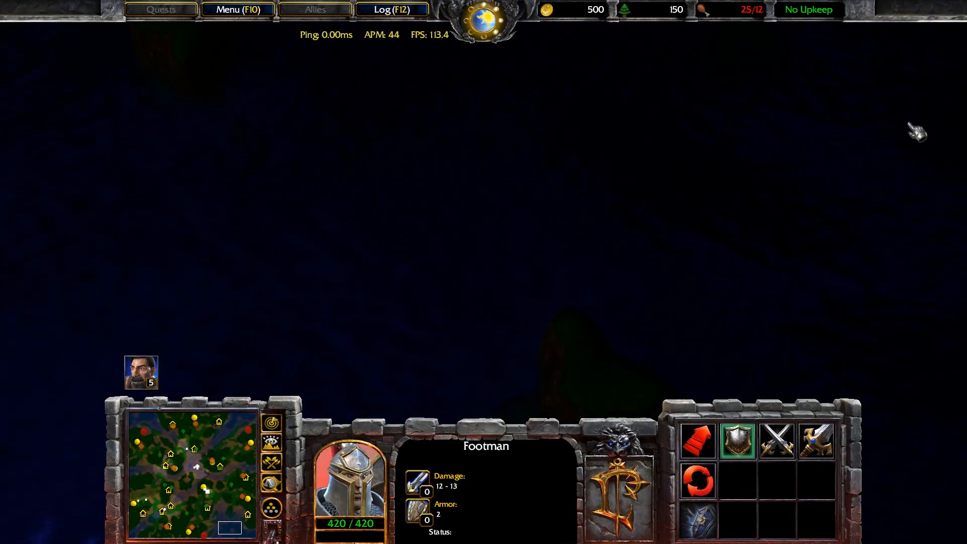
{"action": "mouse_move", "coordinate": [630, 215]}
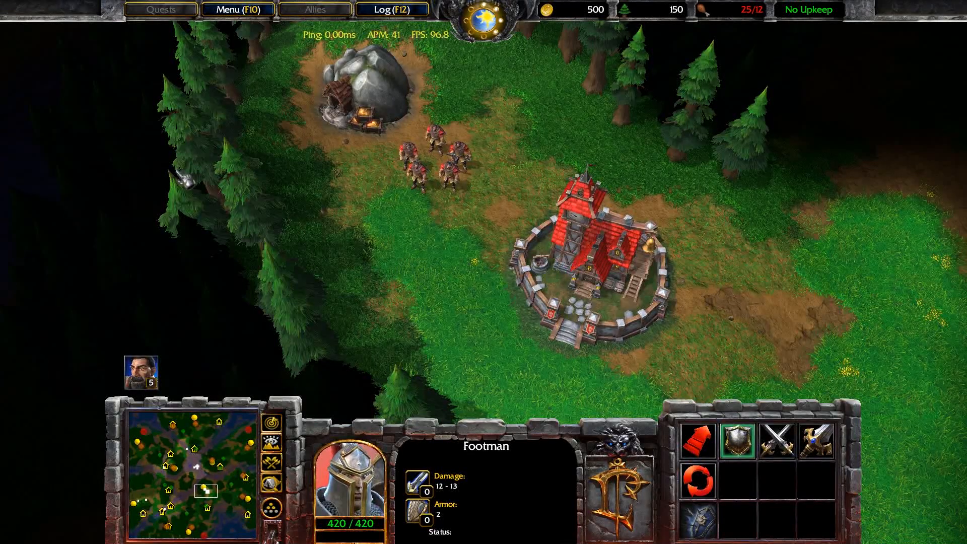
- Scroll the test-game view over the starting base with its town hall and footmen
{"action": "scroll", "scroll_direction": "up", "scroll_amount": 3}
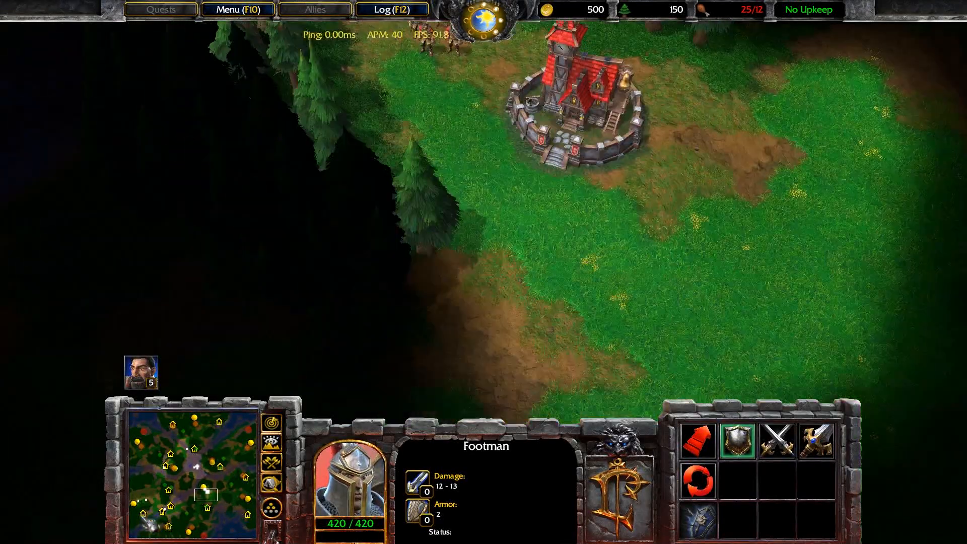